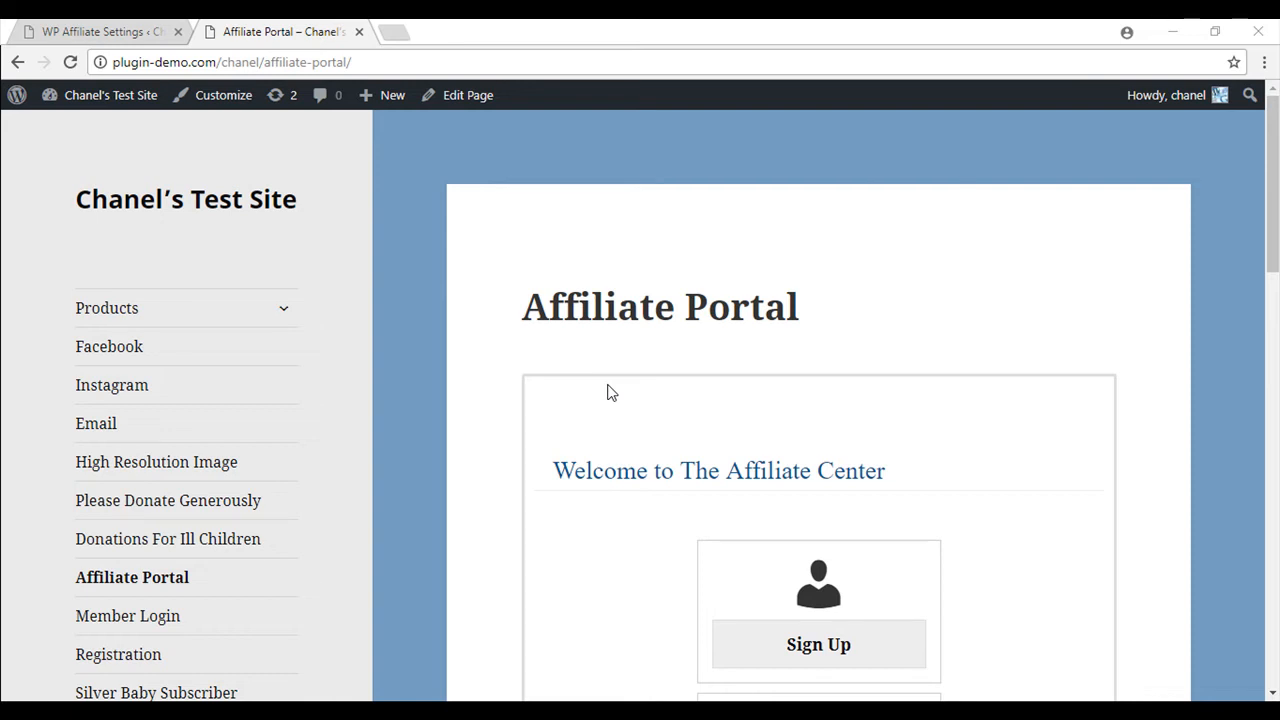
Switch to the WP Affiliate Settings tab and view its General Settings (language, site title, cookie life).
scroll(down, 3)
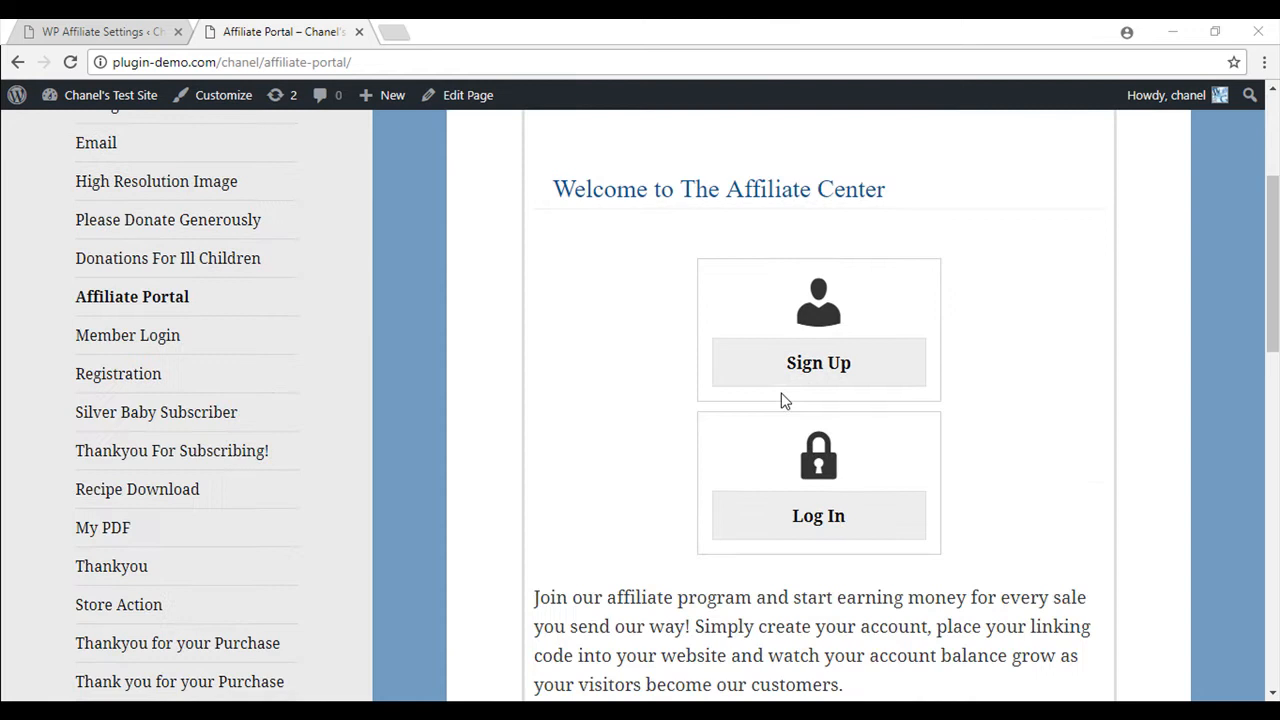
mouse_move(818, 515)
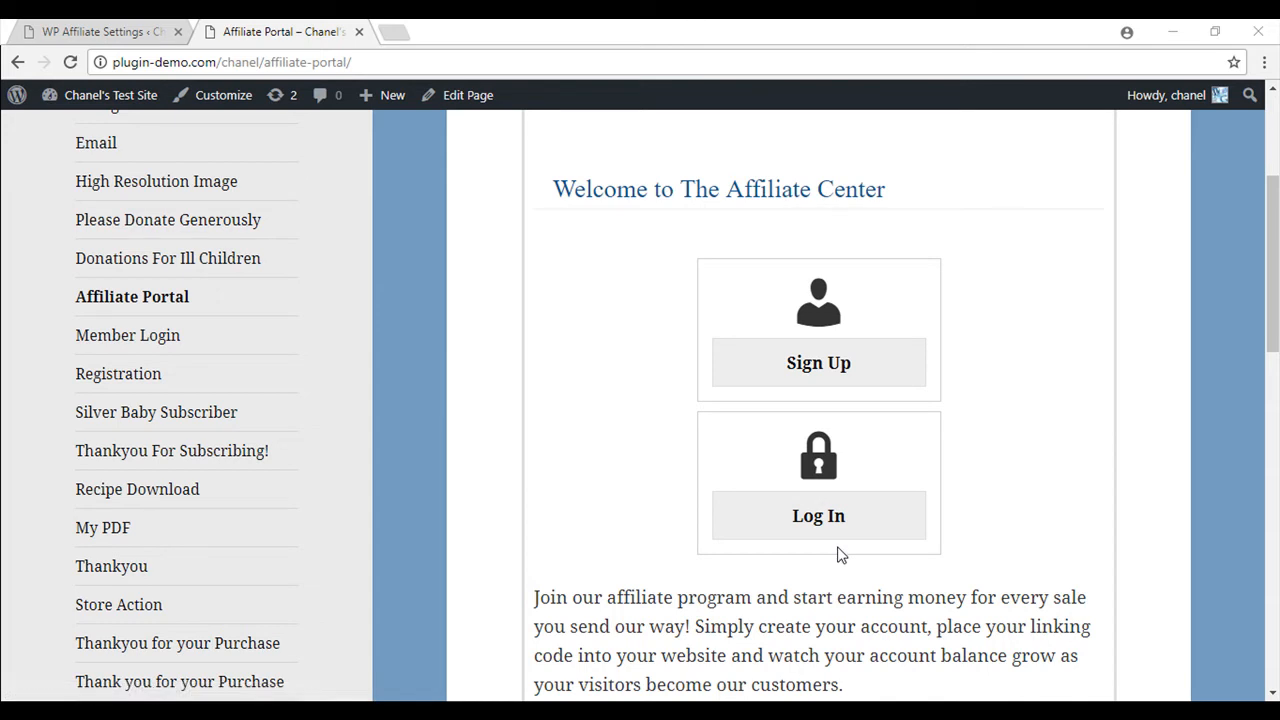
mouse_move(839, 568)
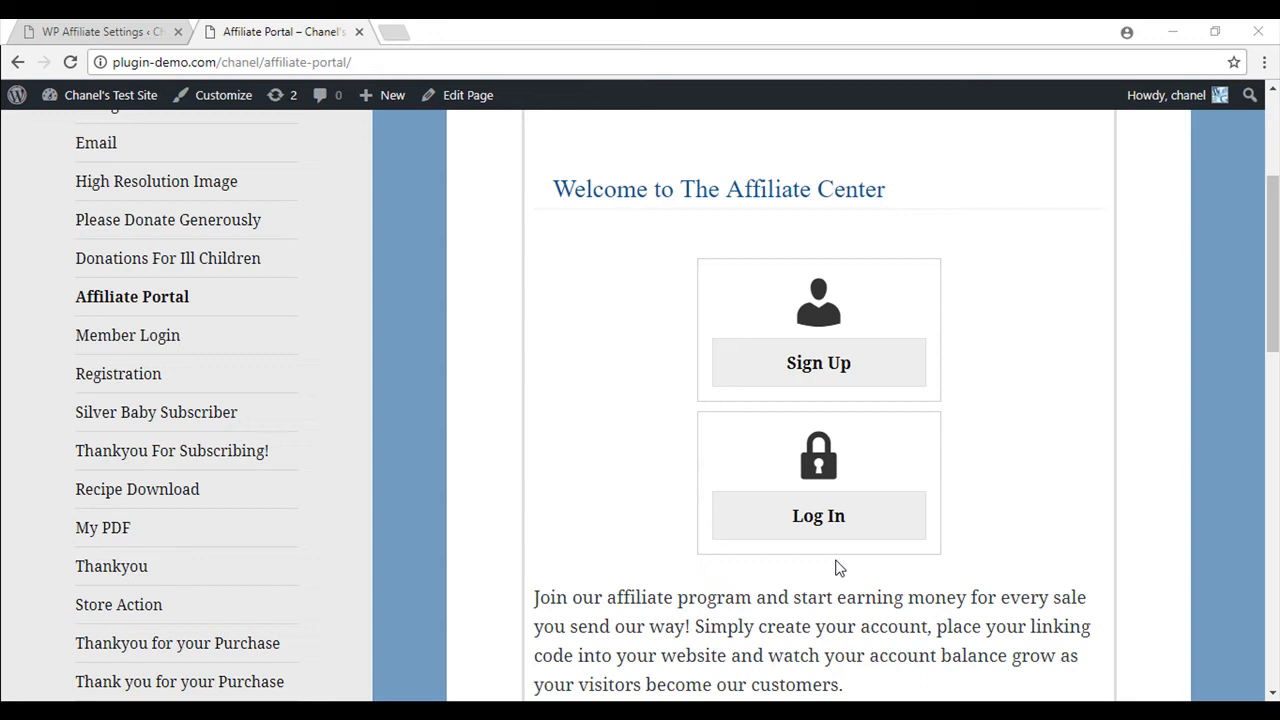
mouse_move(620, 367)
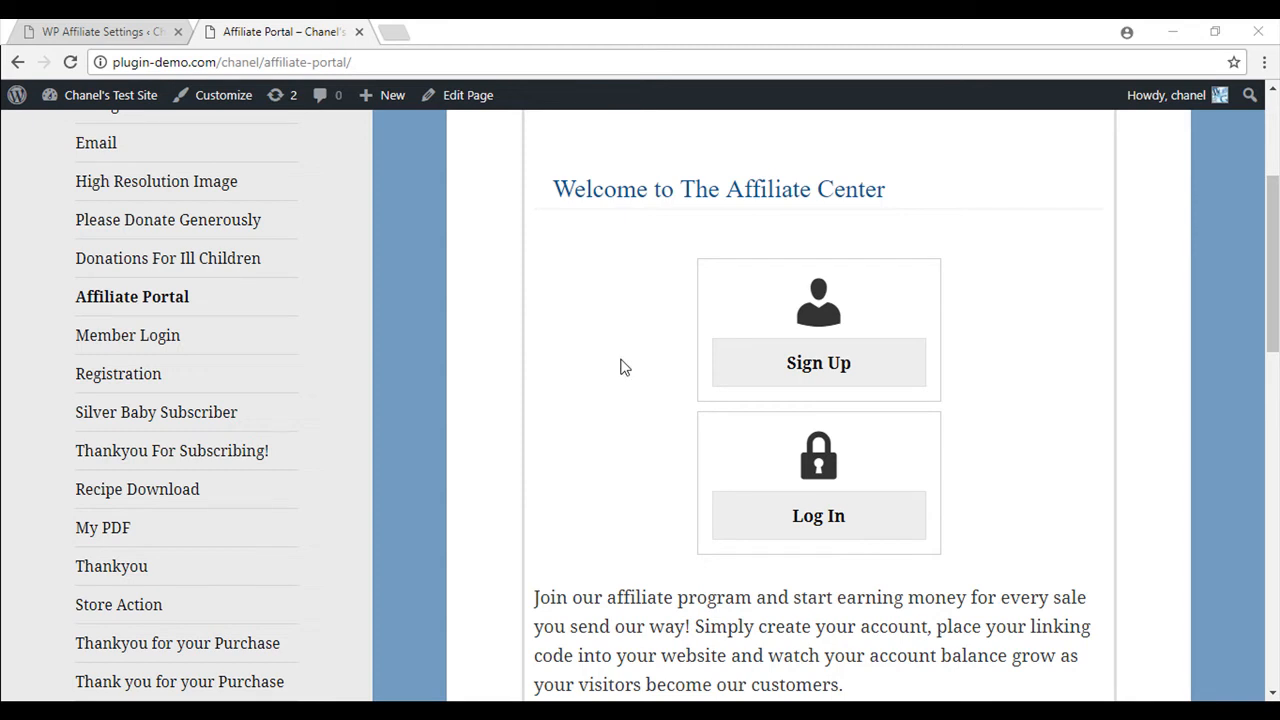
mouse_move(520, 369)
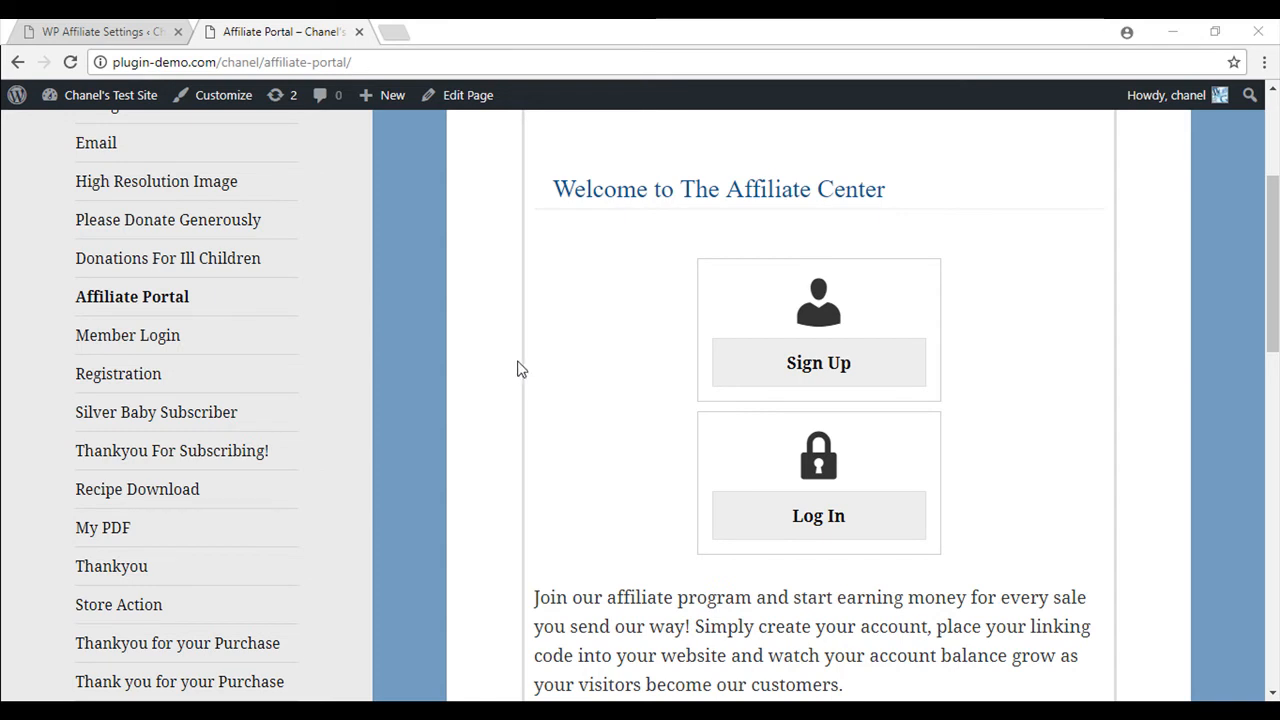
click(100, 31)
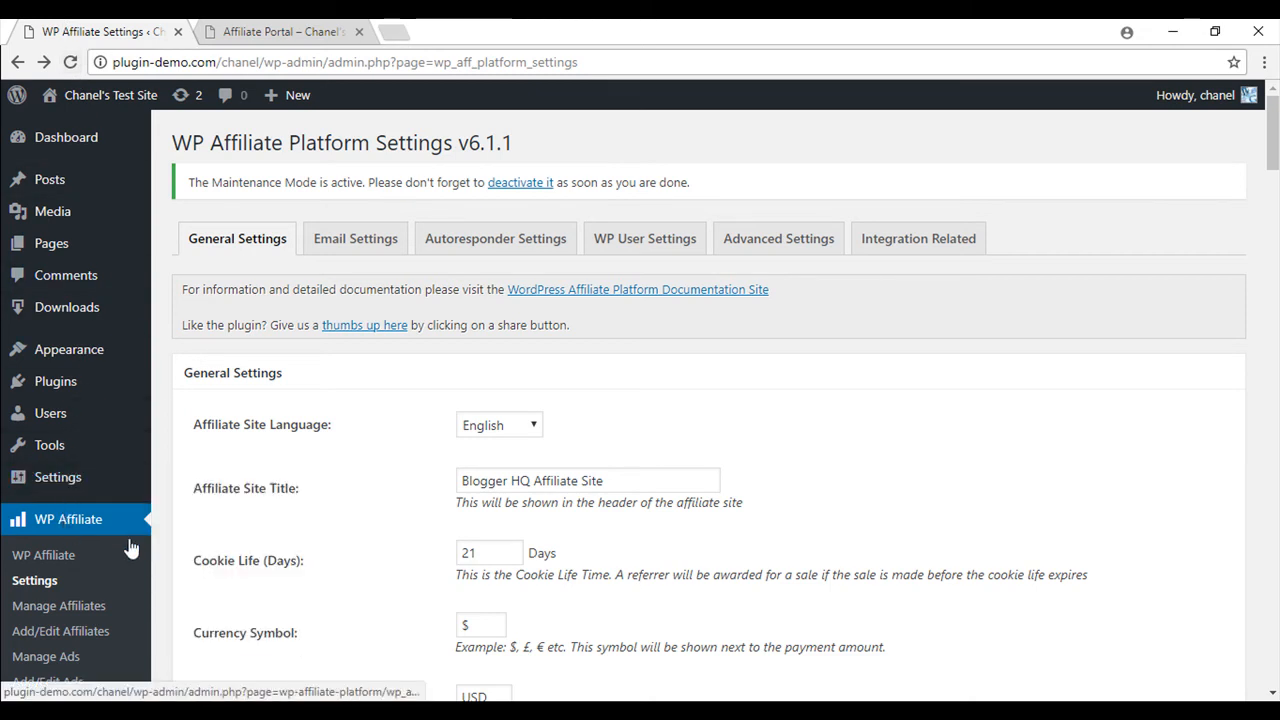
click(34, 580)
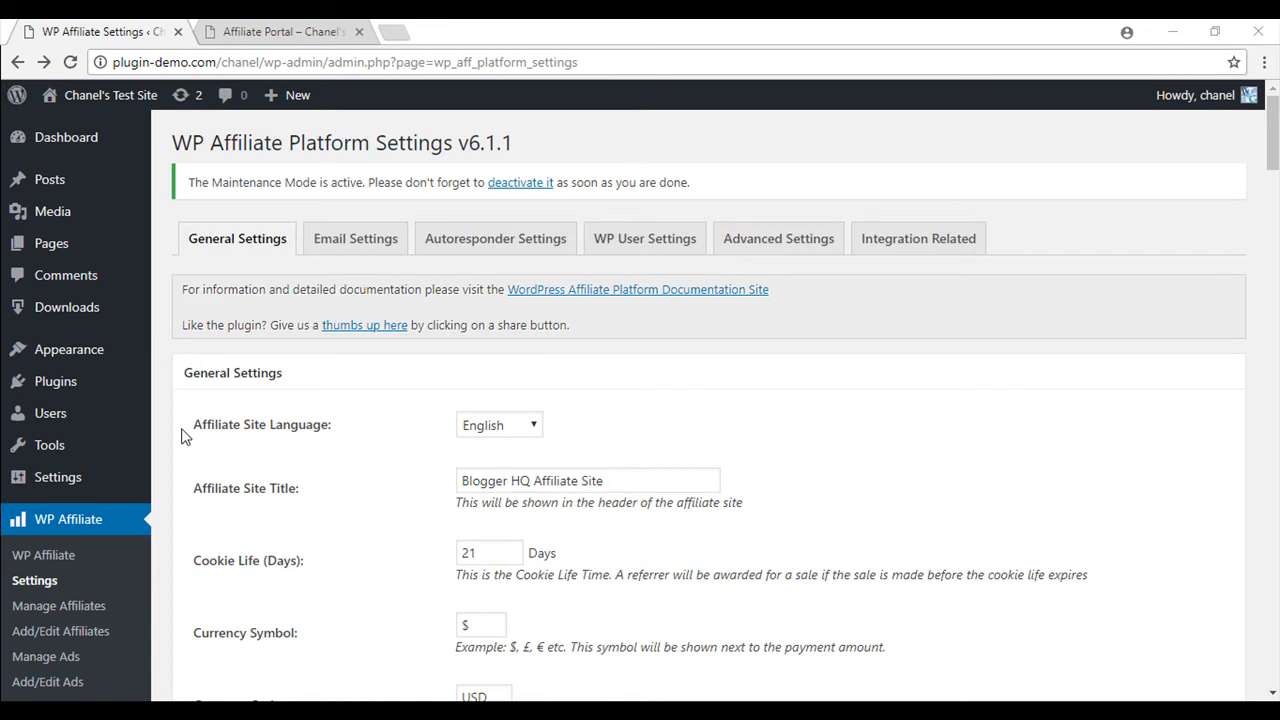
mouse_move(199, 424)
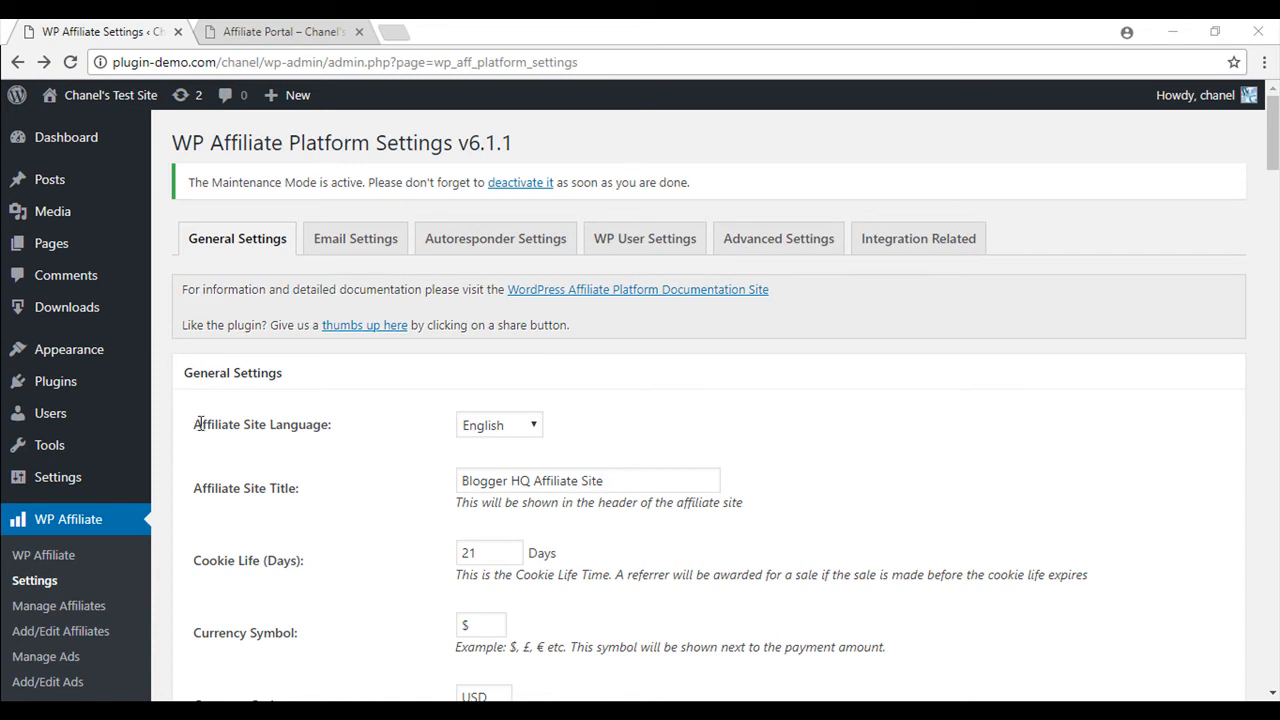
mouse_move(365, 433)
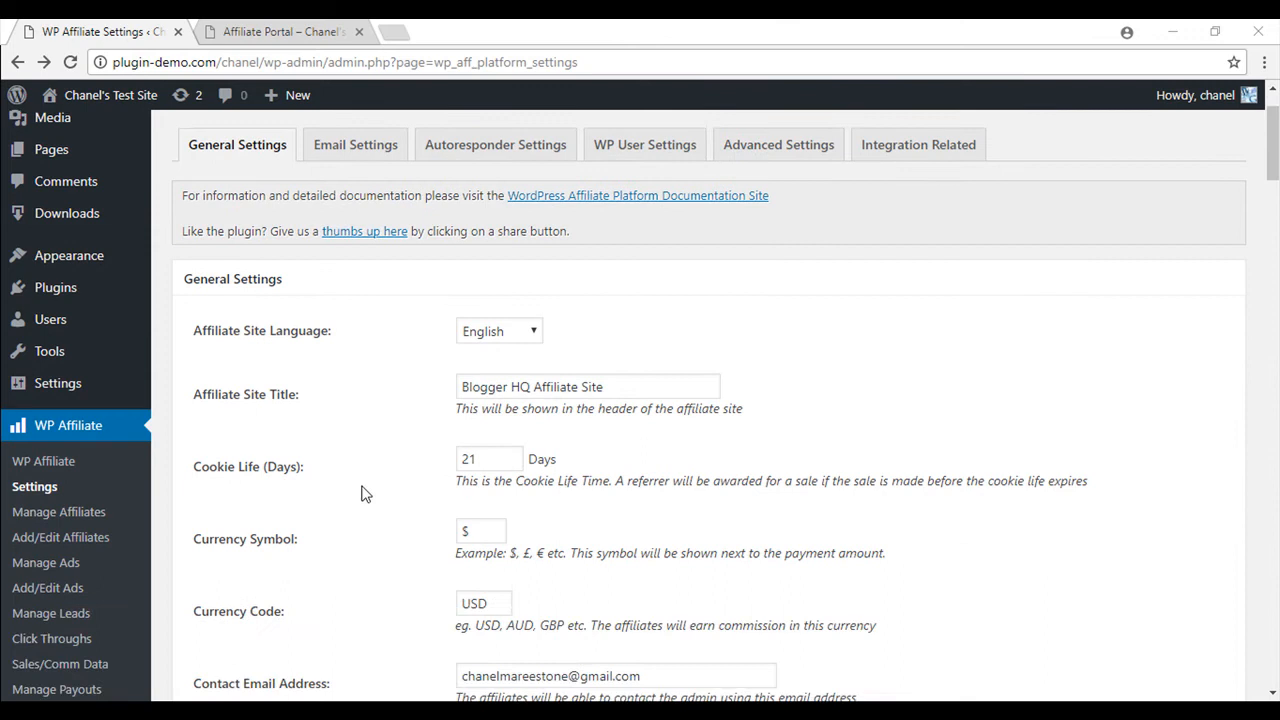
mouse_move(350, 408)
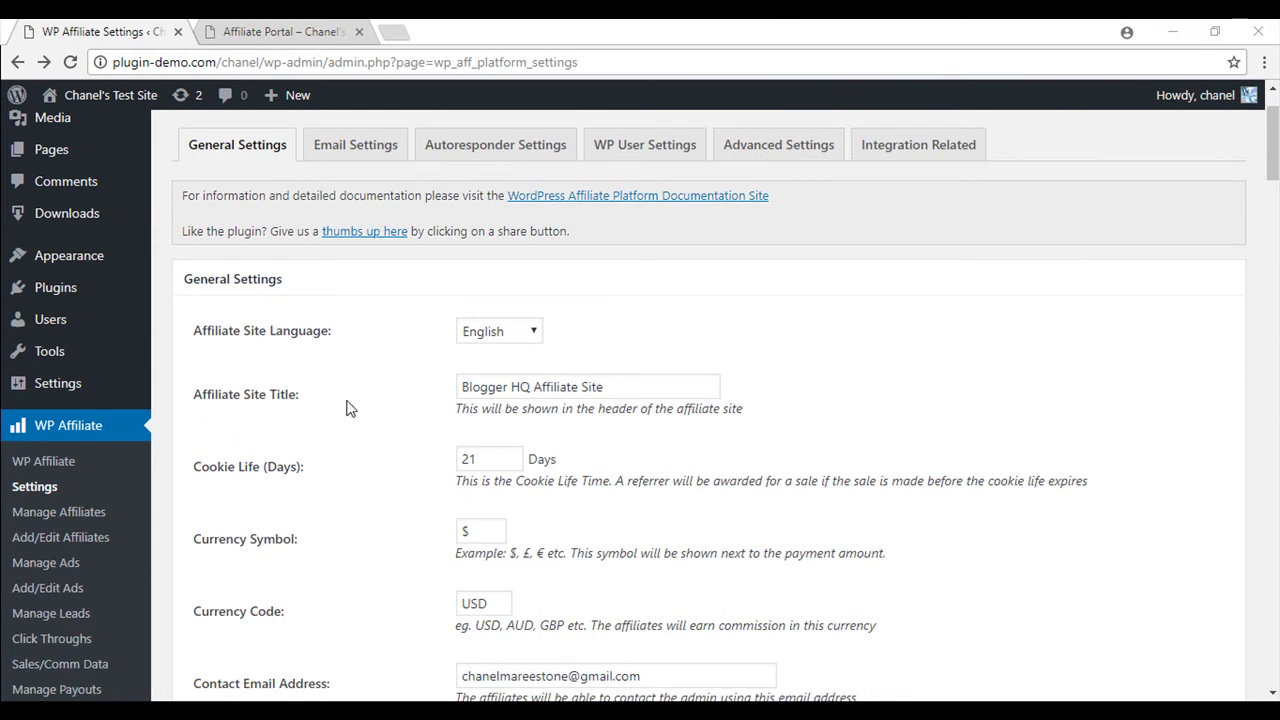
click(515, 387)
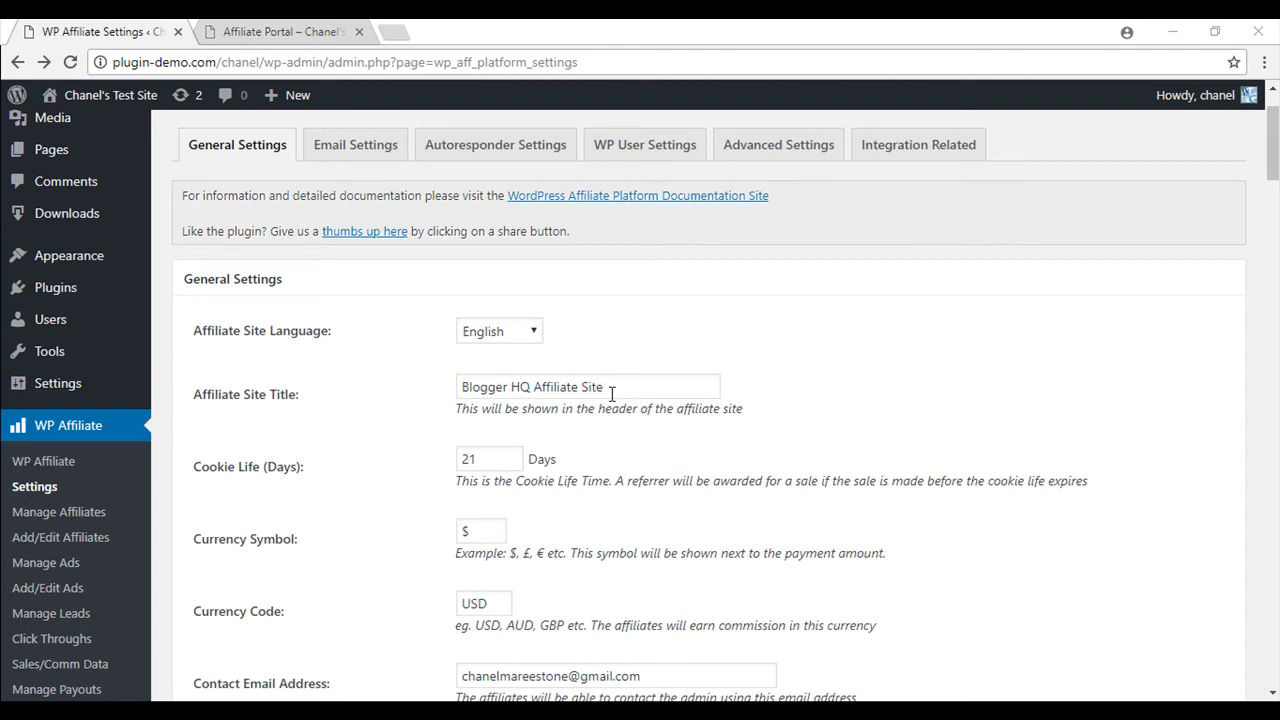
scroll(down, 3)
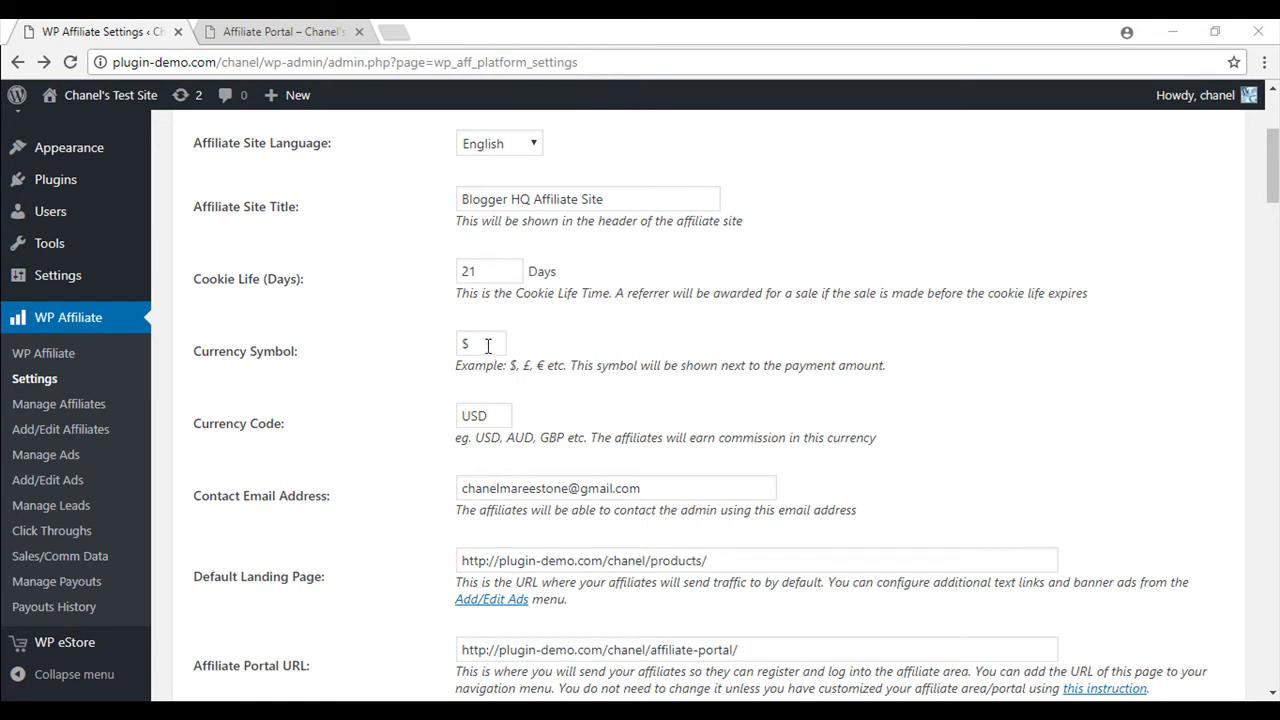
scroll(down, 3)
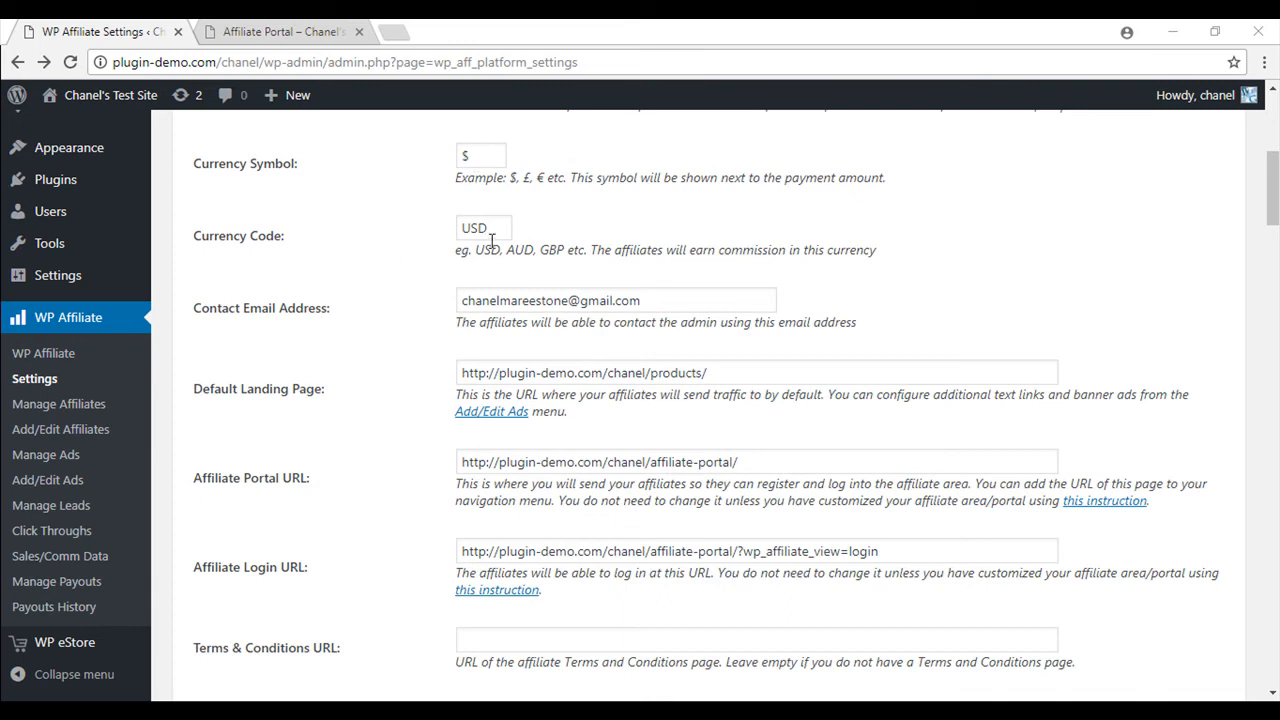
scroll(down, 3)
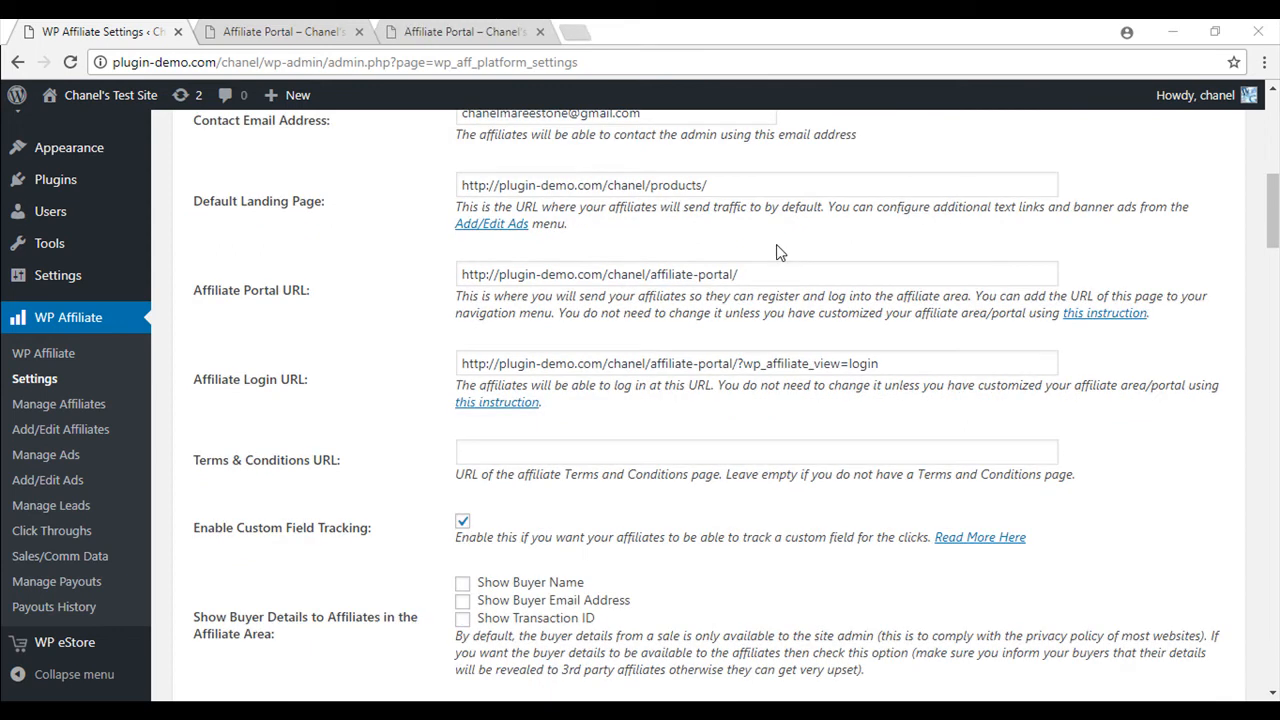
mouse_move(196, 425)
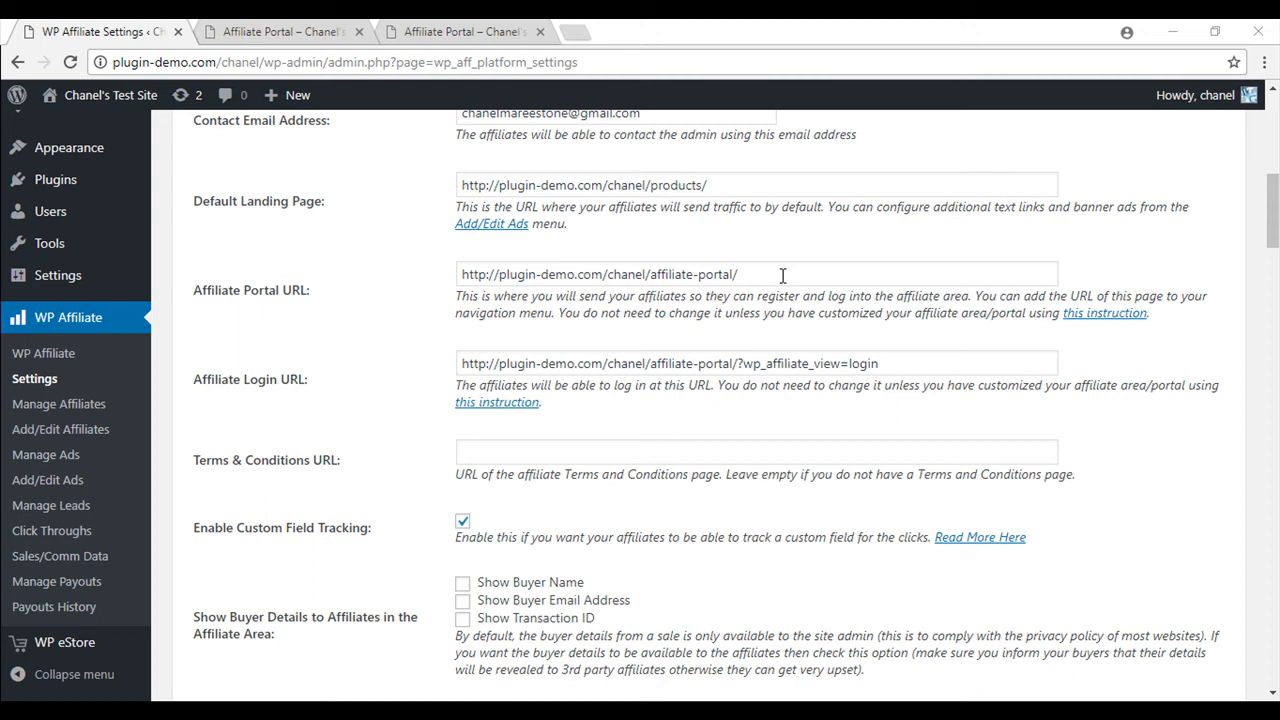
click(757, 273)
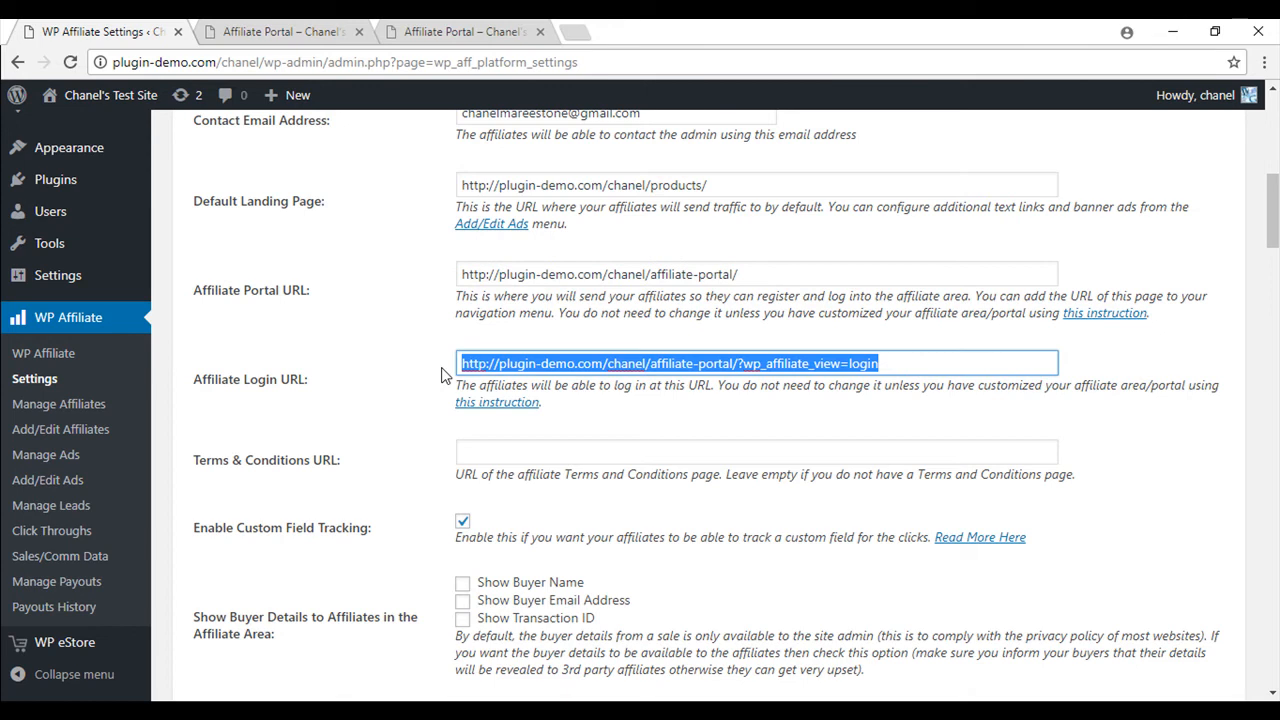
Scroll down to the signup settings, leaving manual approval, signup blocking and Terms URL unchanged.
scroll(down, 3)
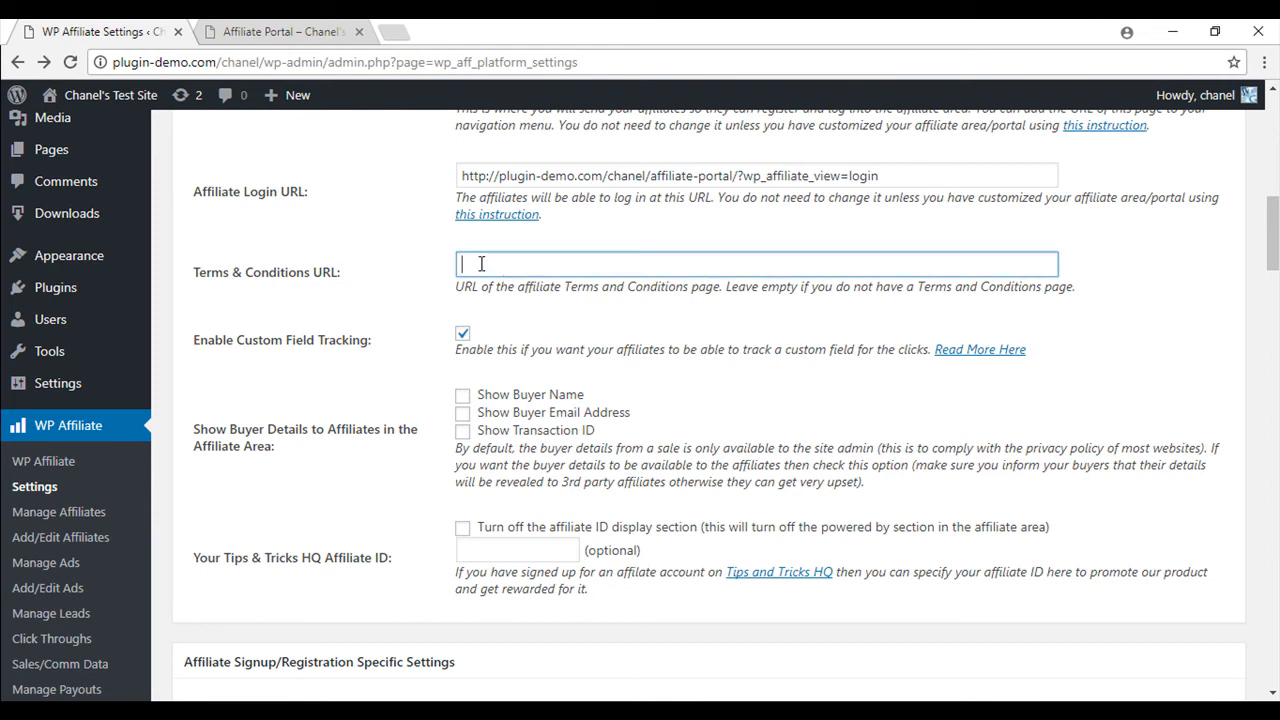
scroll(down, 3)
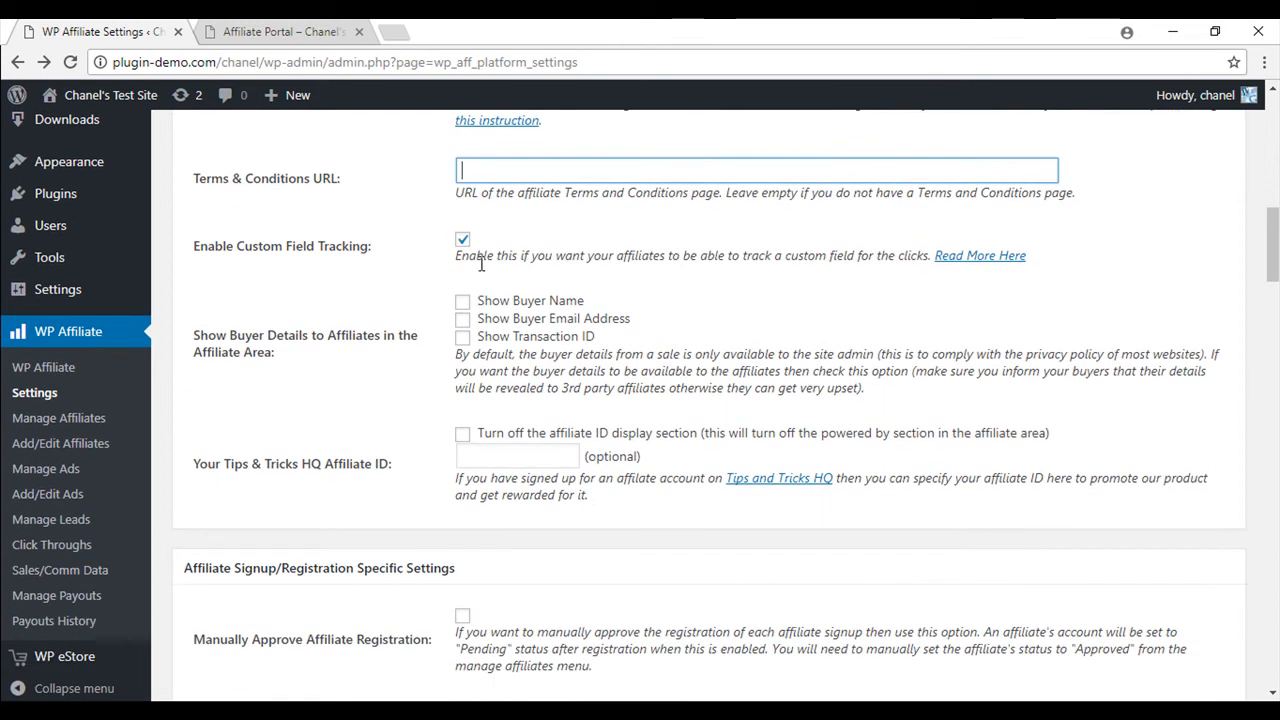
scroll(down, 3)
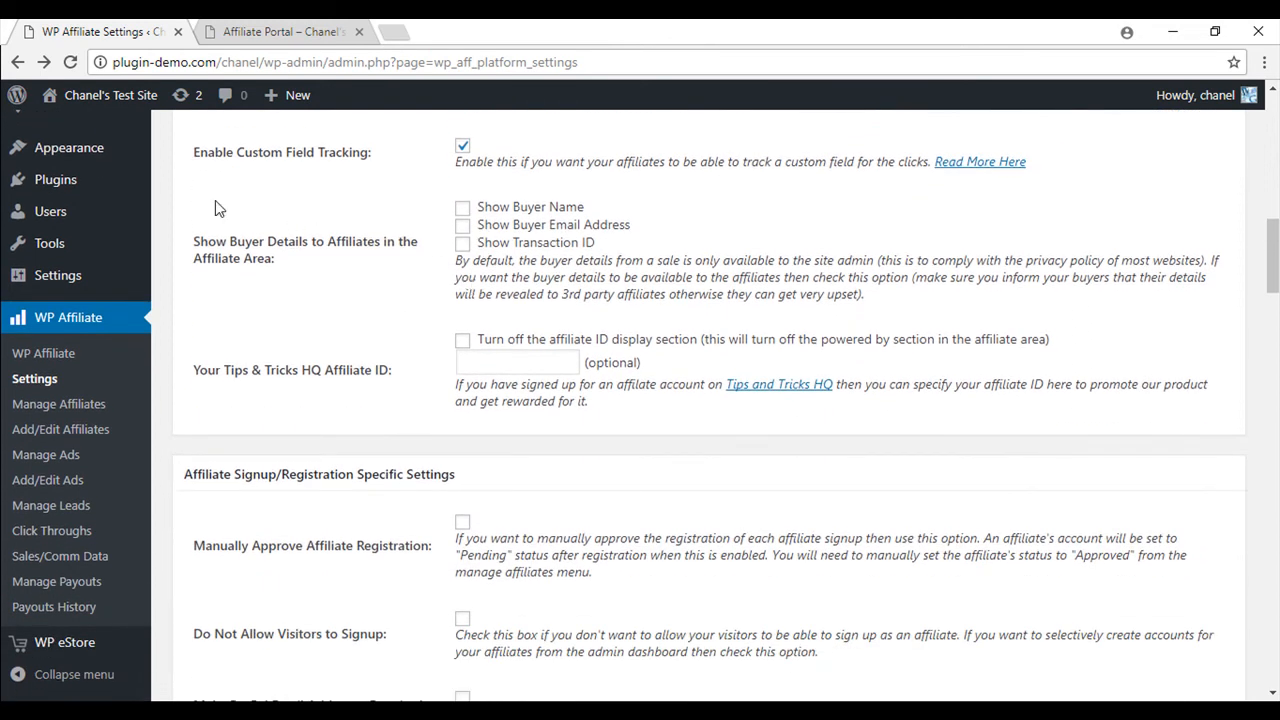
mouse_move(277, 170)
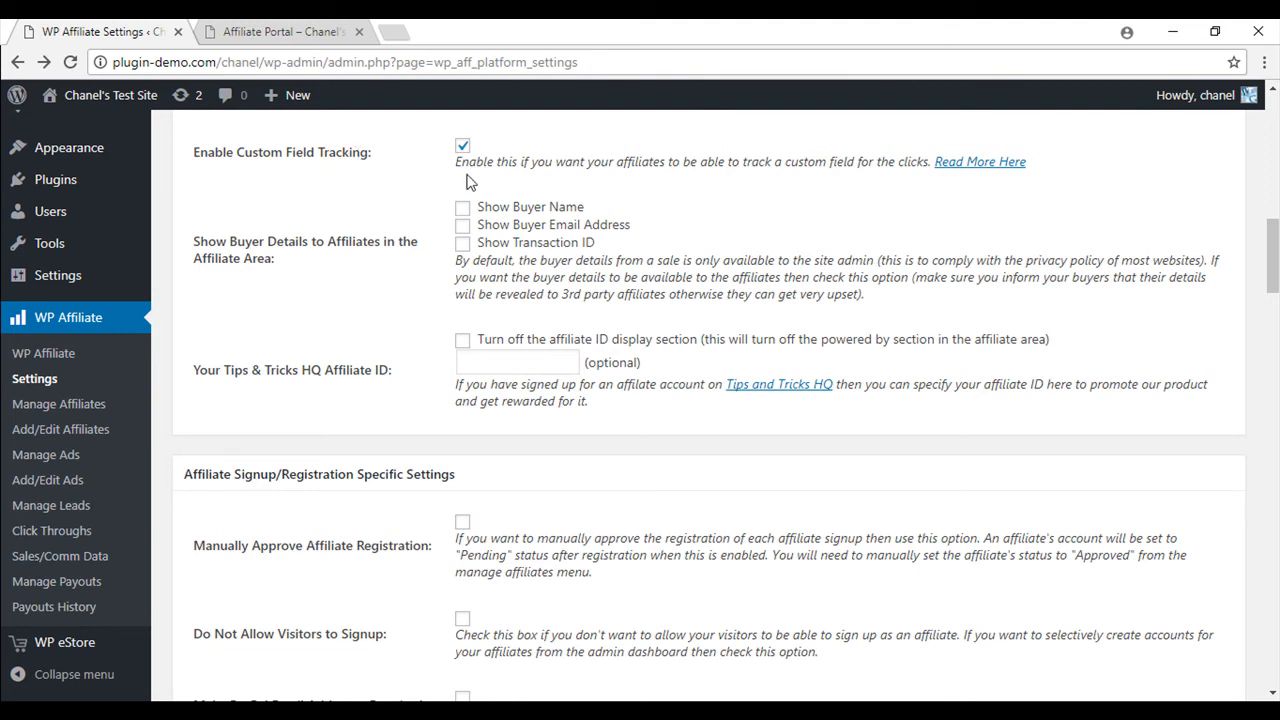
mouse_move(475, 182)
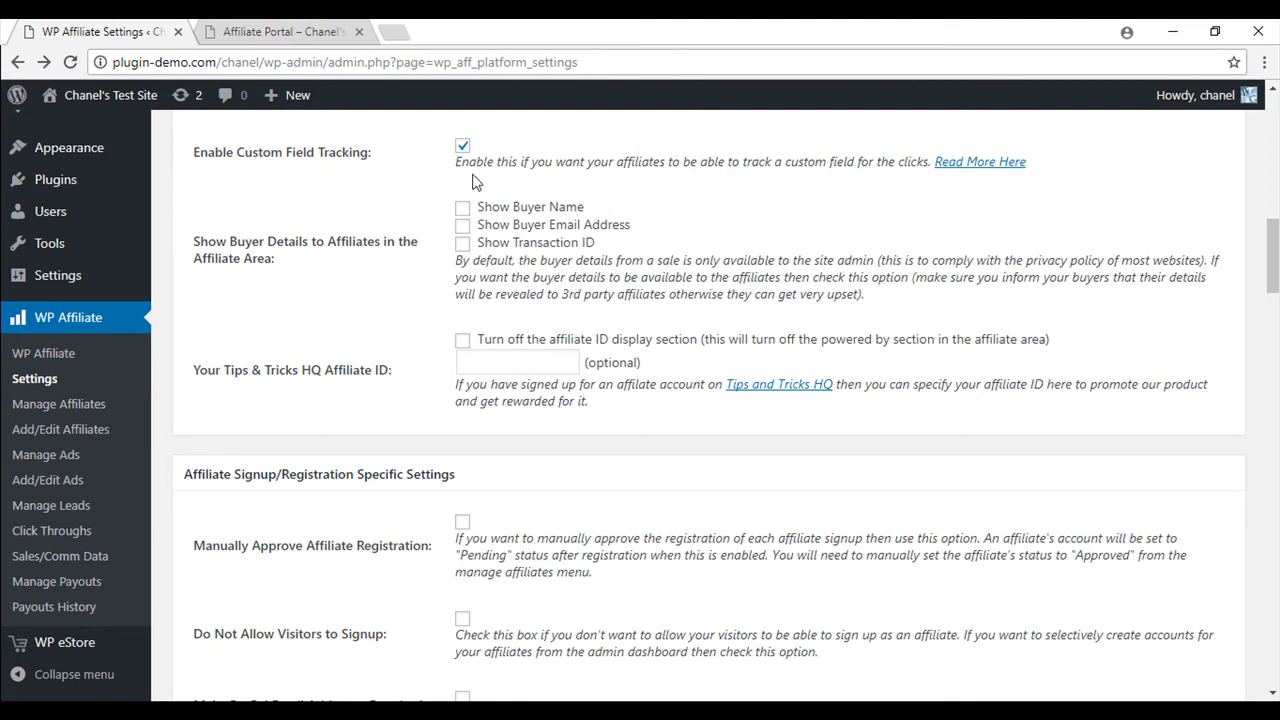
Require PayPal email at signup and enable 'Show Payable To Field', then reach Commission Settings.
scroll(down, 3)
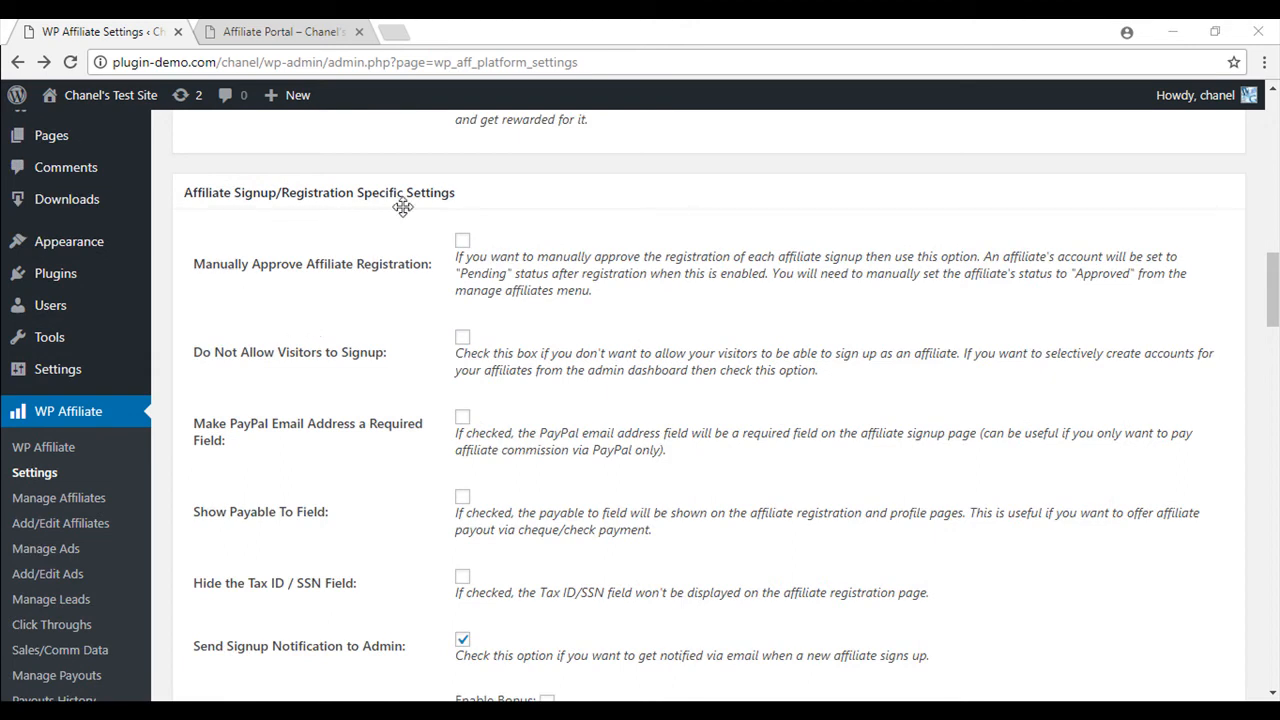
scroll(down, 3)
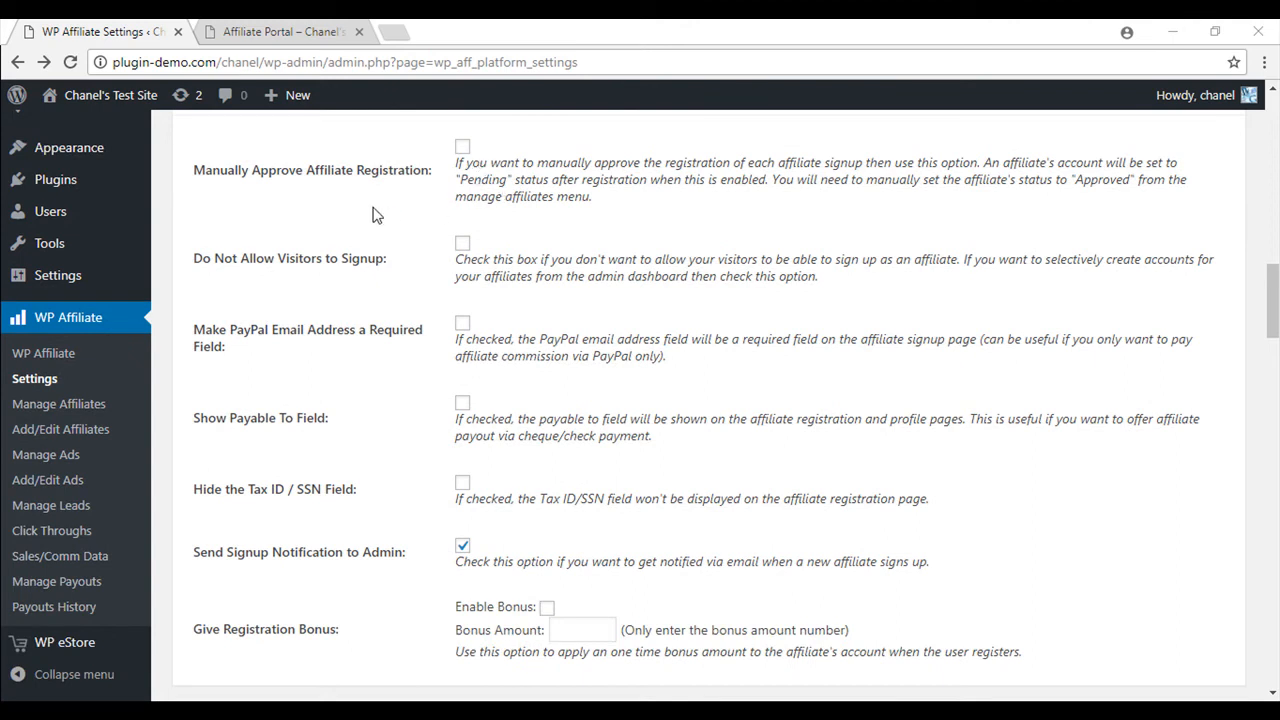
mouse_move(462, 239)
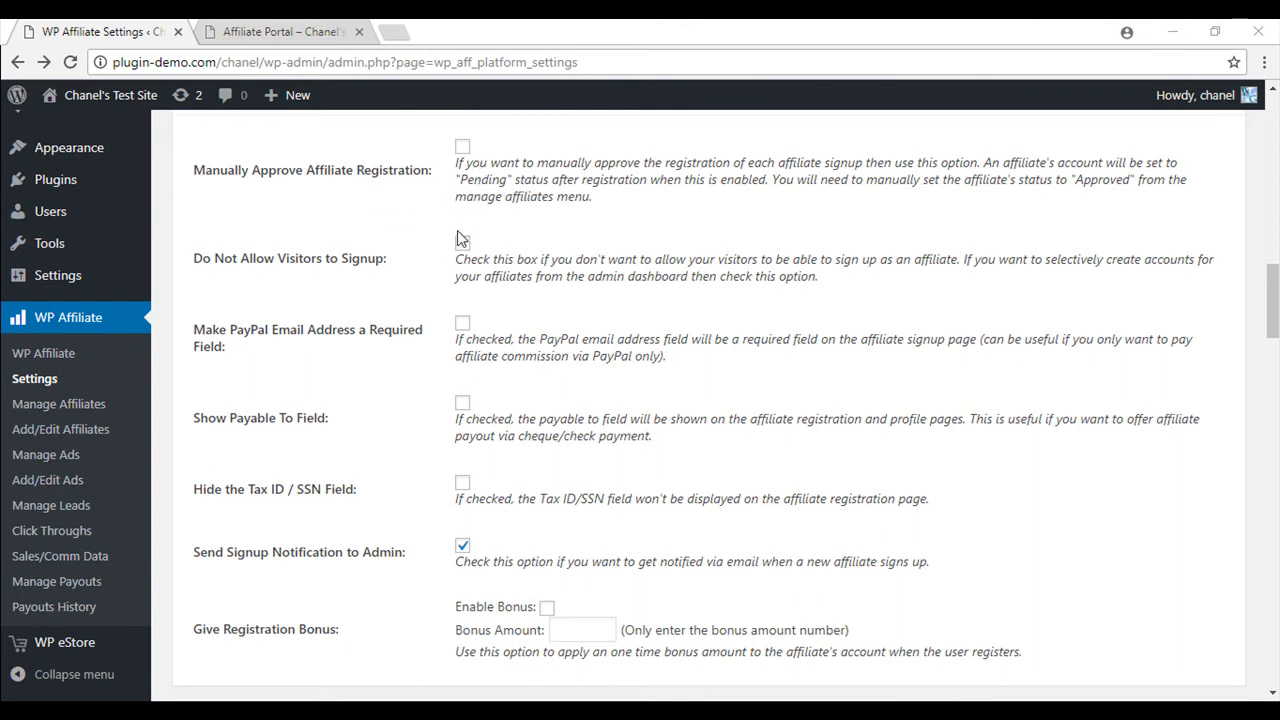
mouse_move(457, 258)
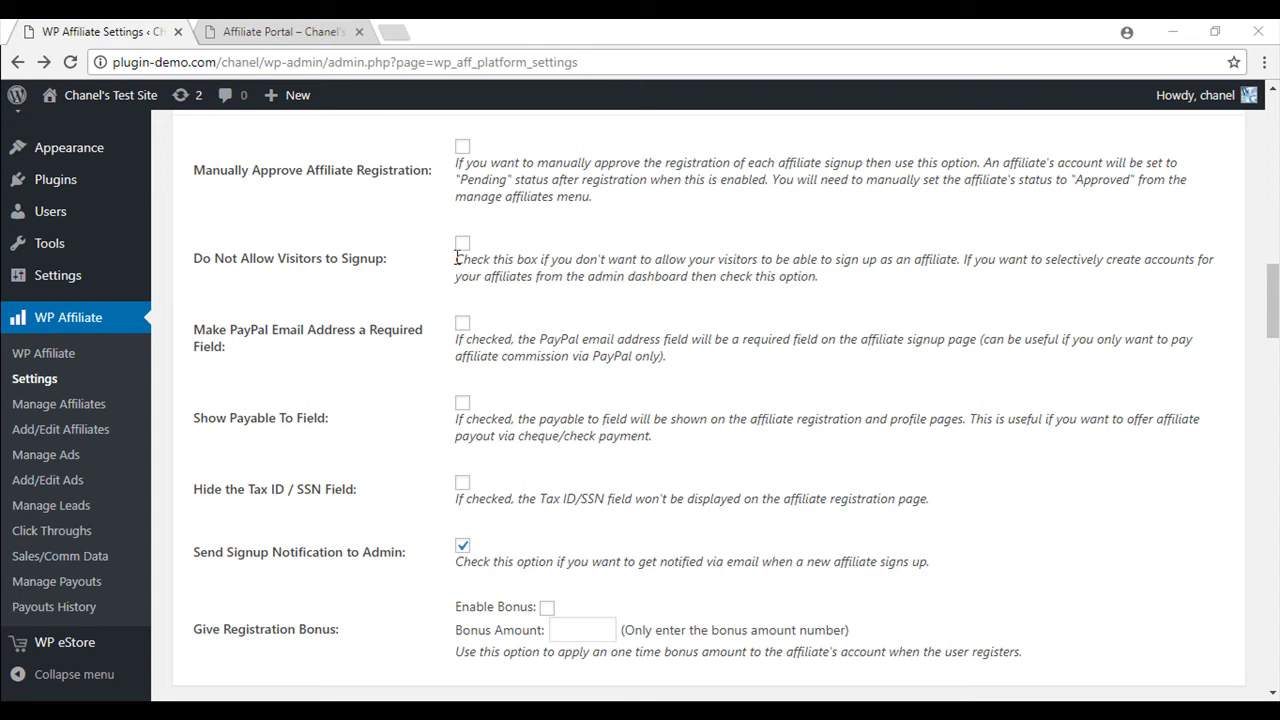
scroll(down, 3)
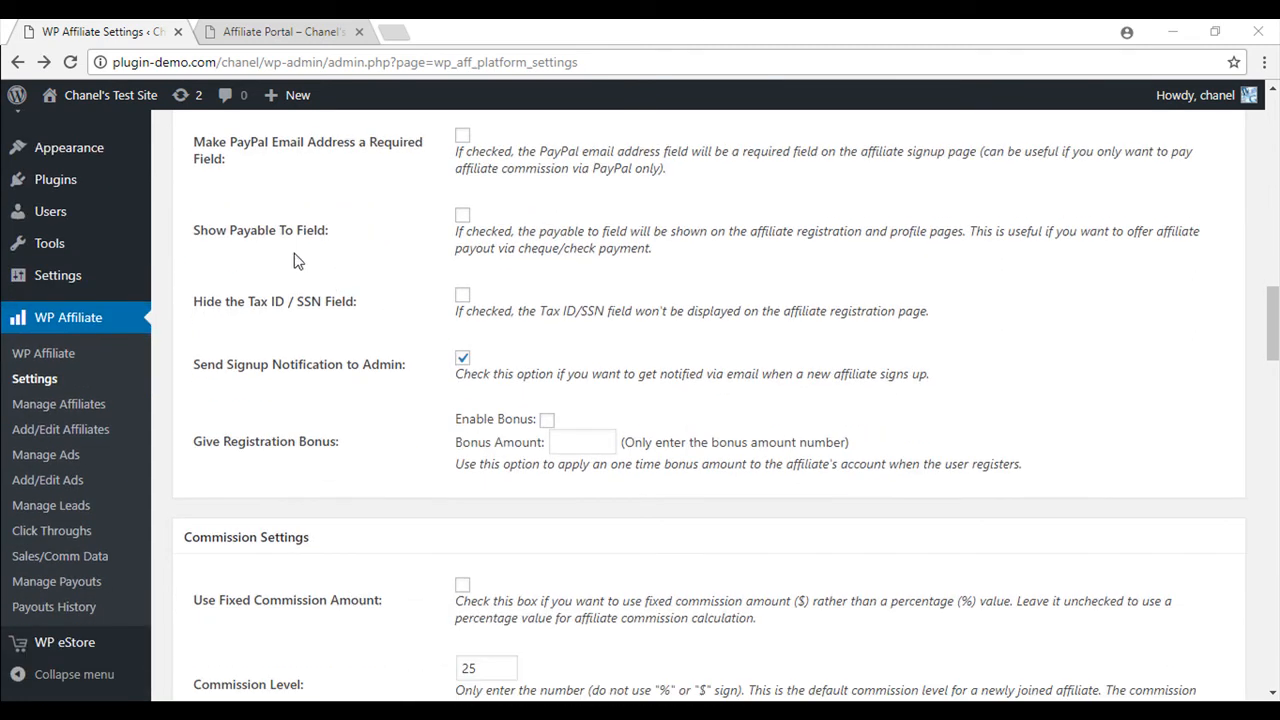
mouse_move(366, 147)
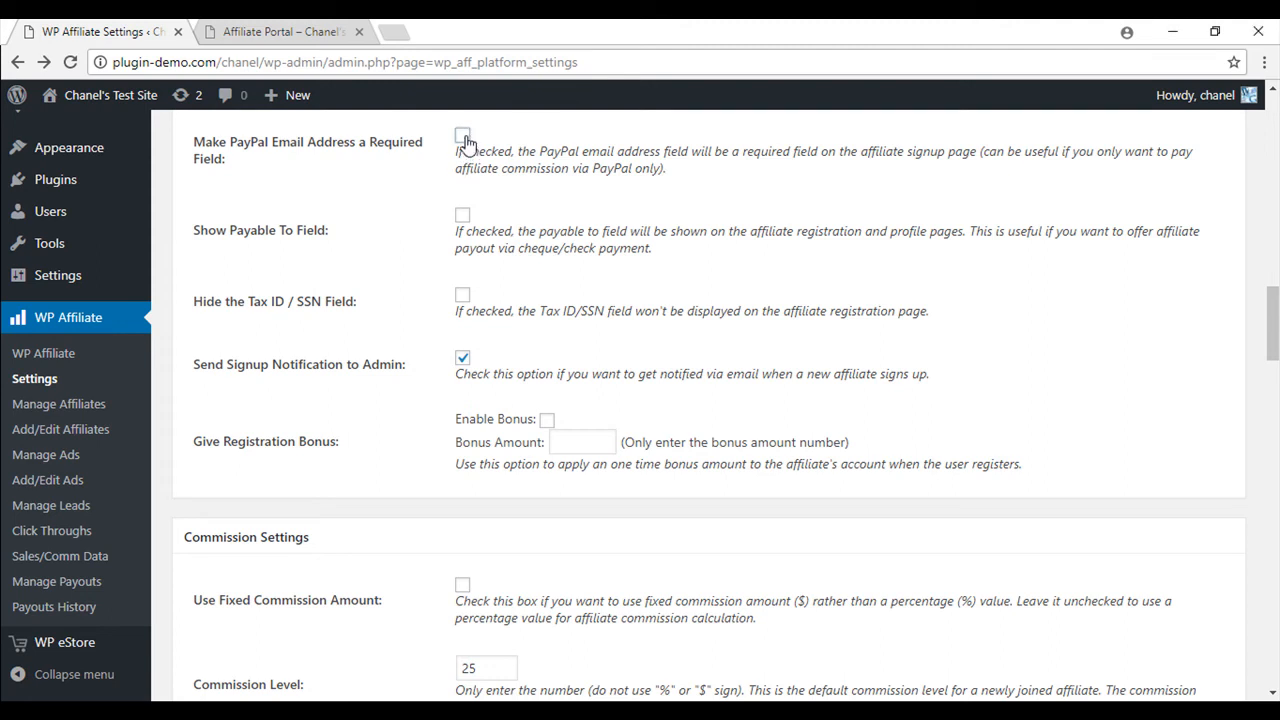
click(462, 135)
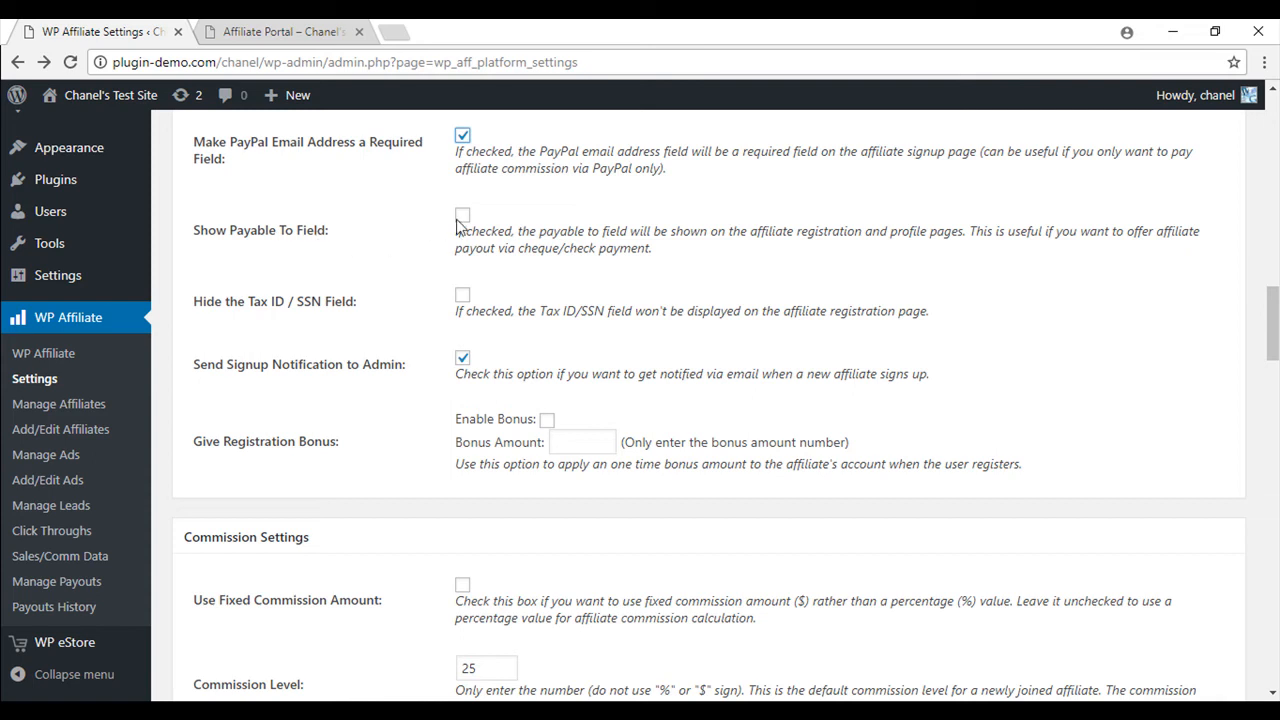
mouse_move(475, 222)
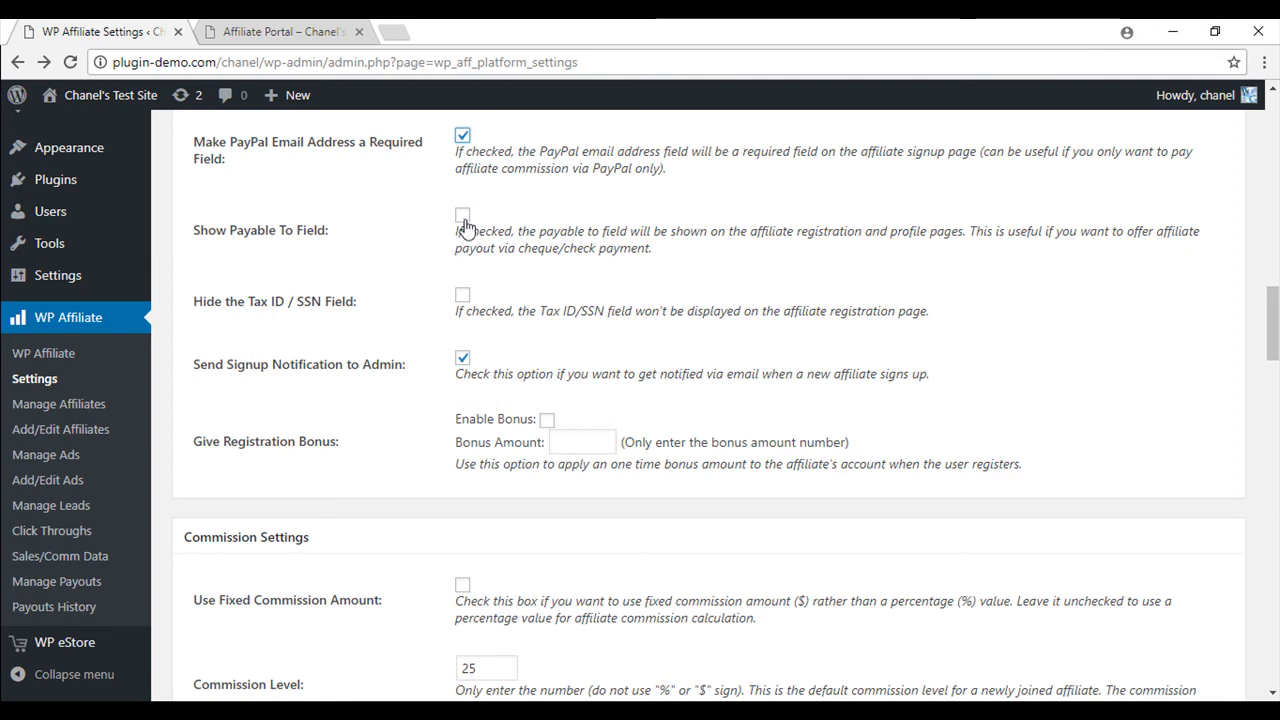
click(462, 216)
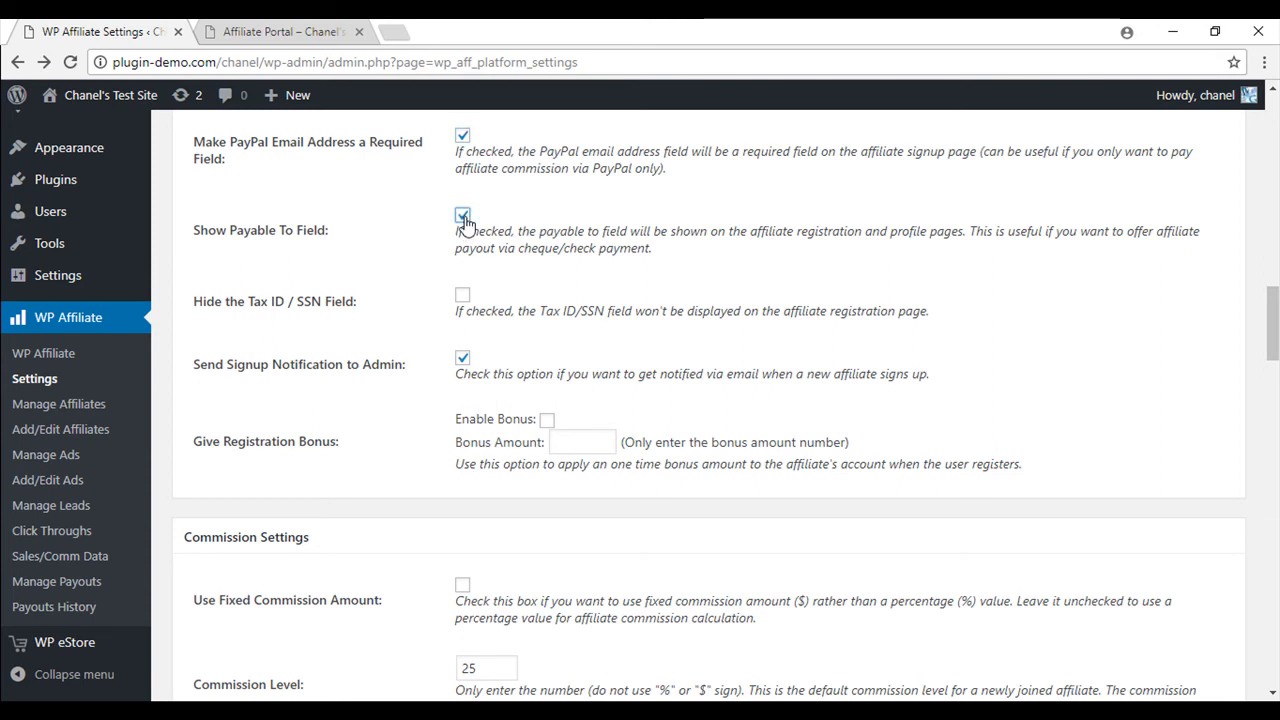
scroll(down, 3)
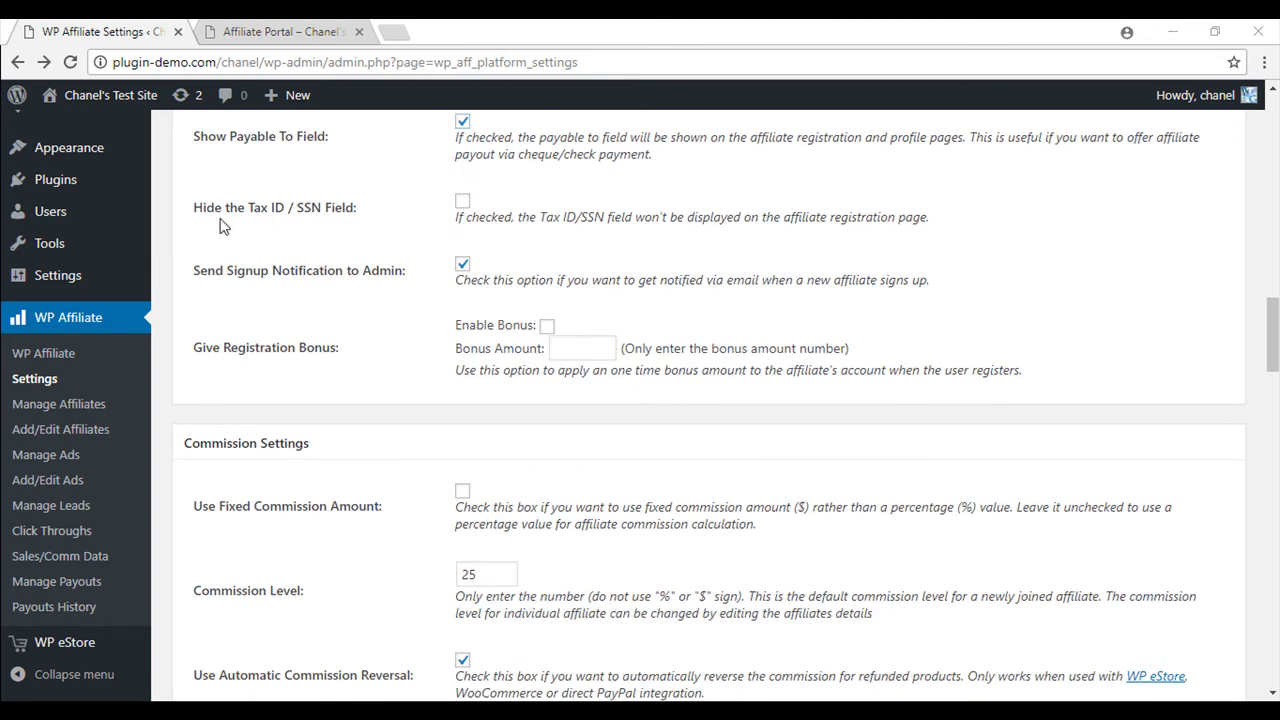
scroll(down, 3)
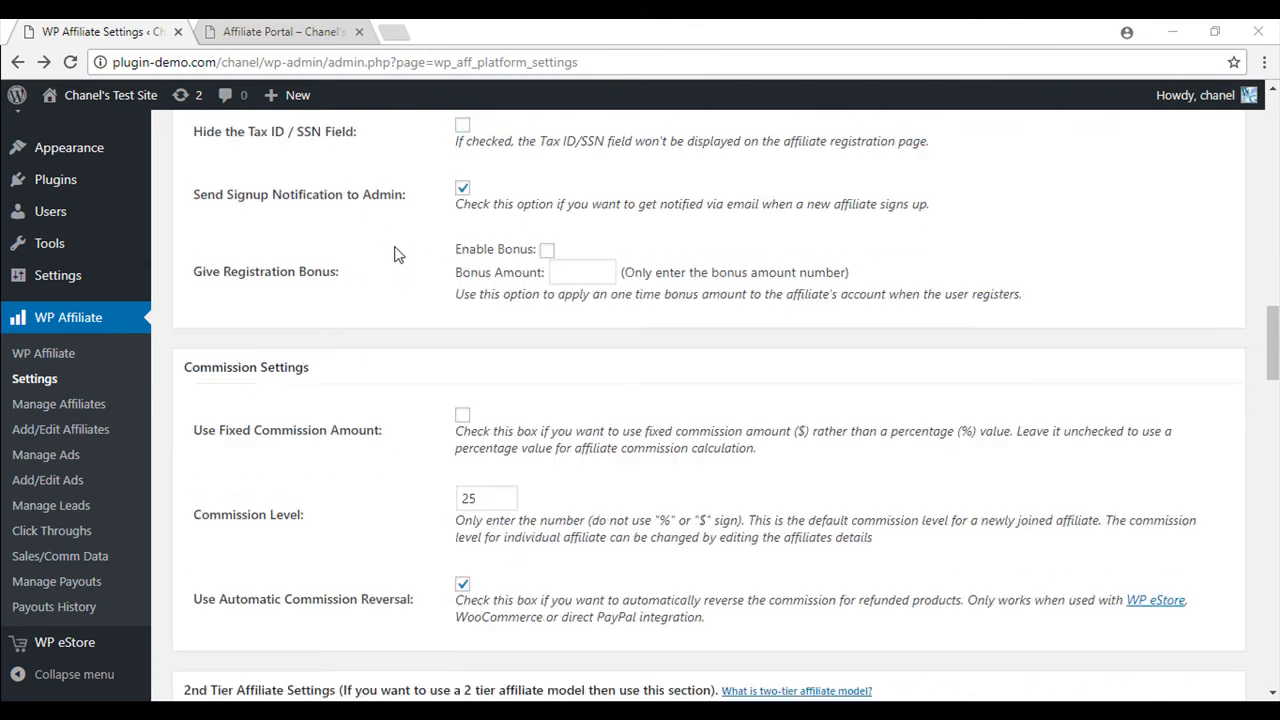
scroll(down, 3)
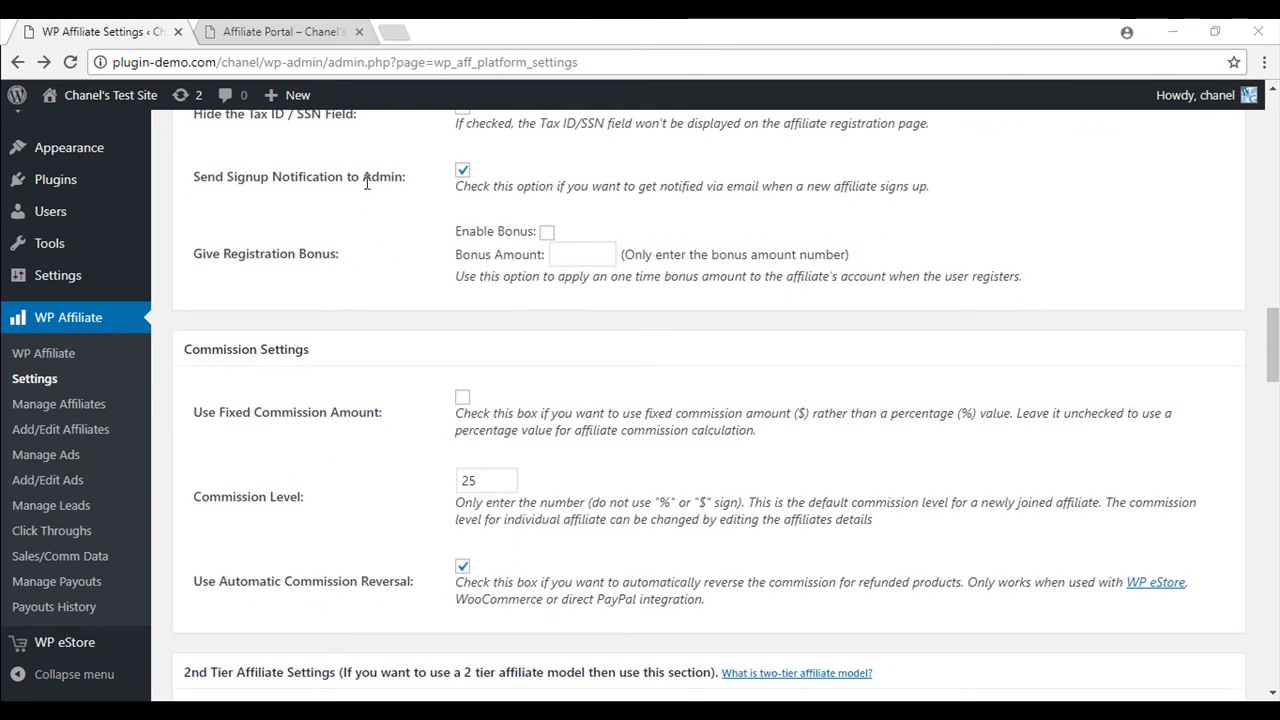
scroll(down, 3)
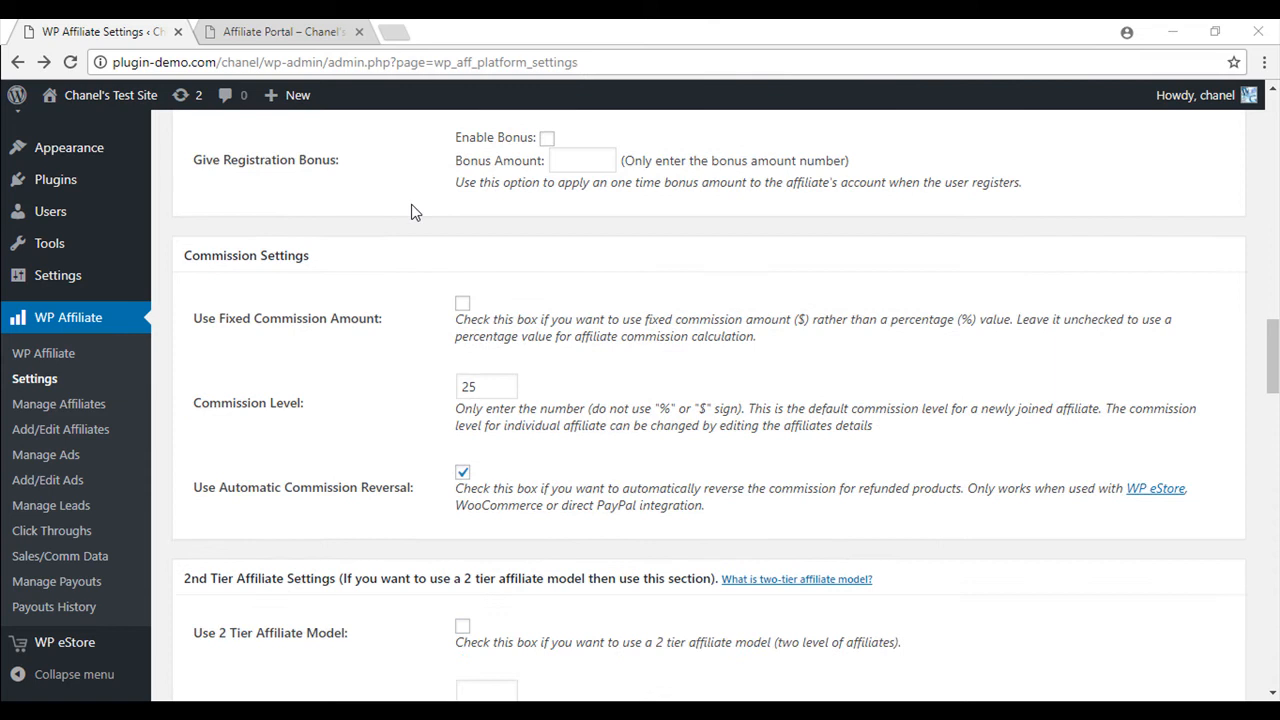
mouse_move(313, 185)
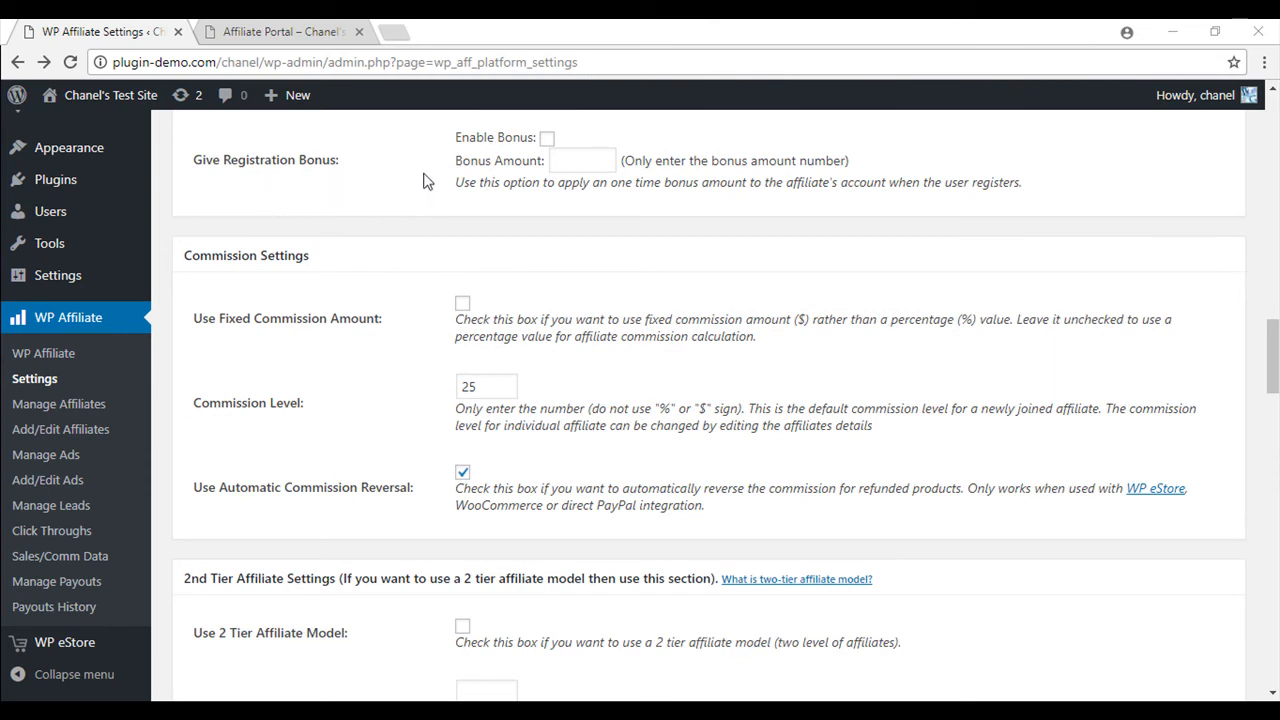
mouse_move(508, 228)
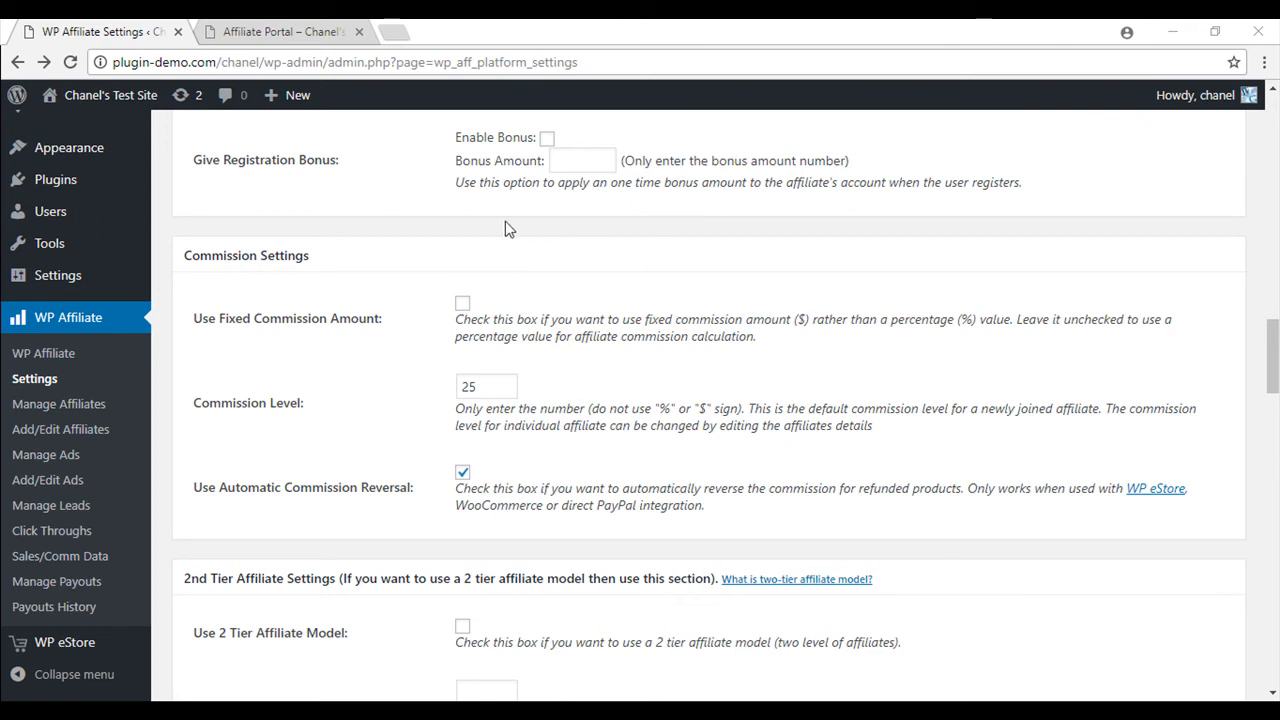
mouse_move(470, 127)
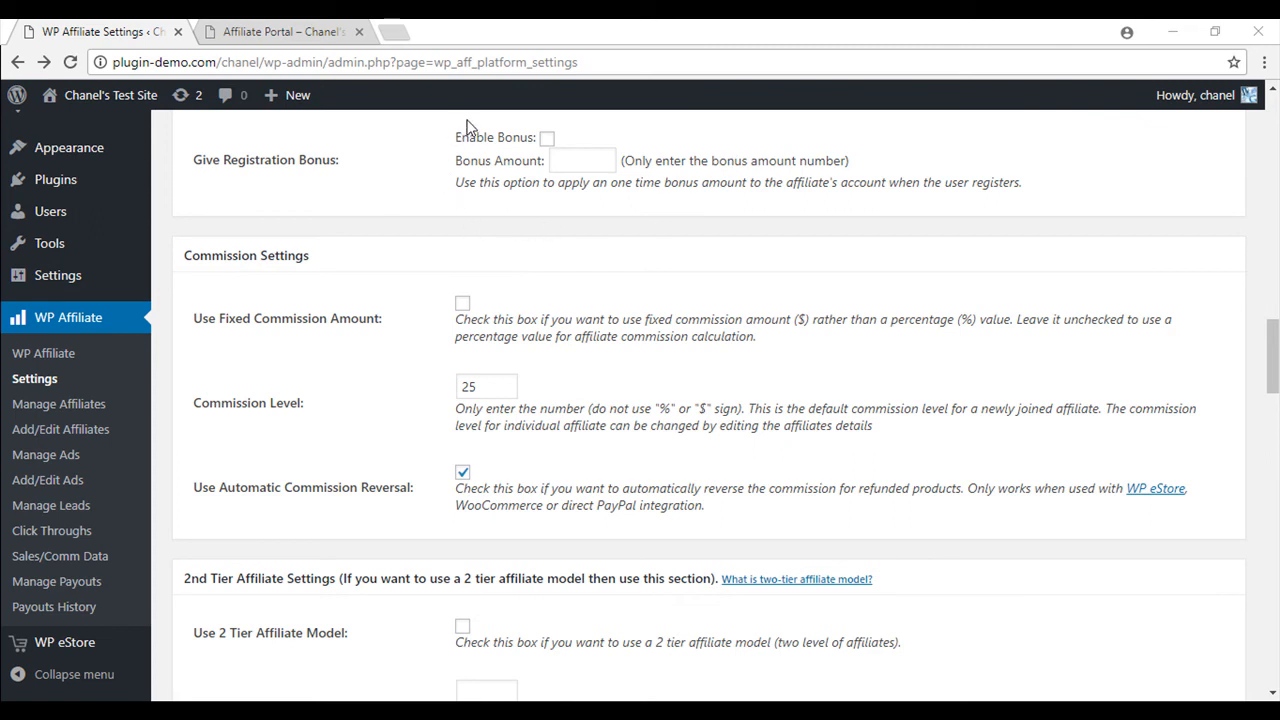
scroll(down, 3)
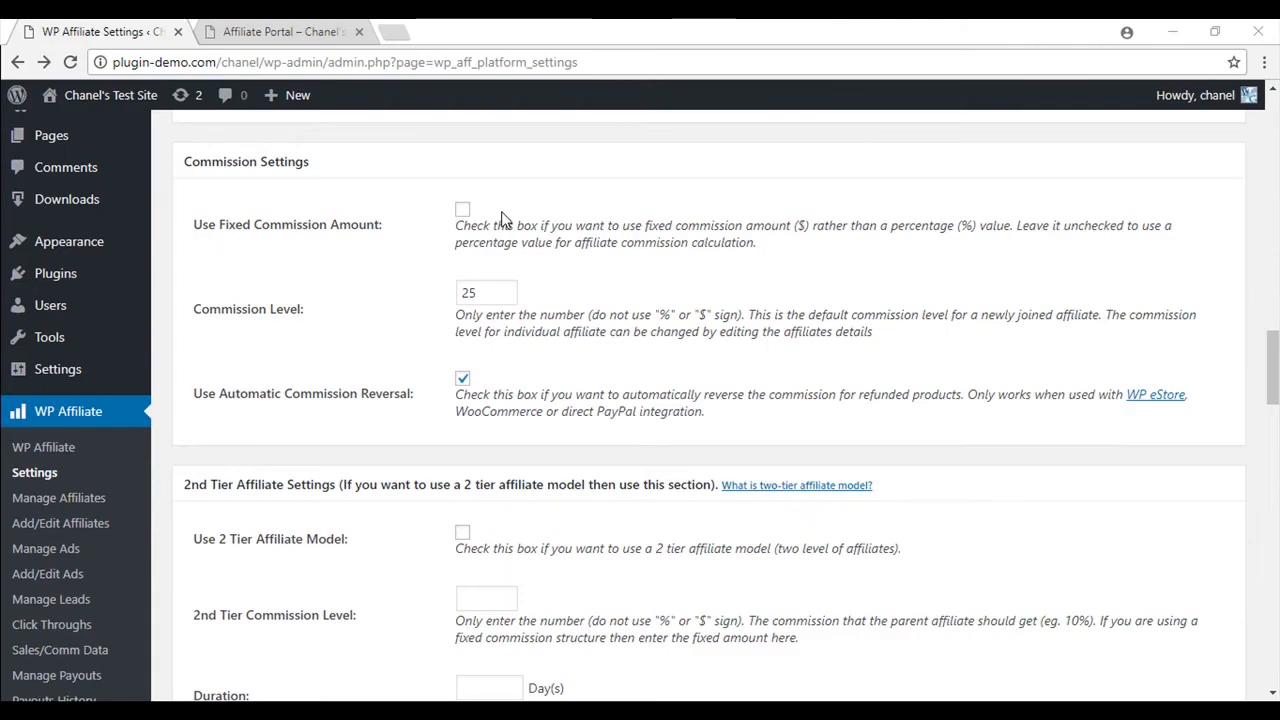
mouse_move(443, 156)
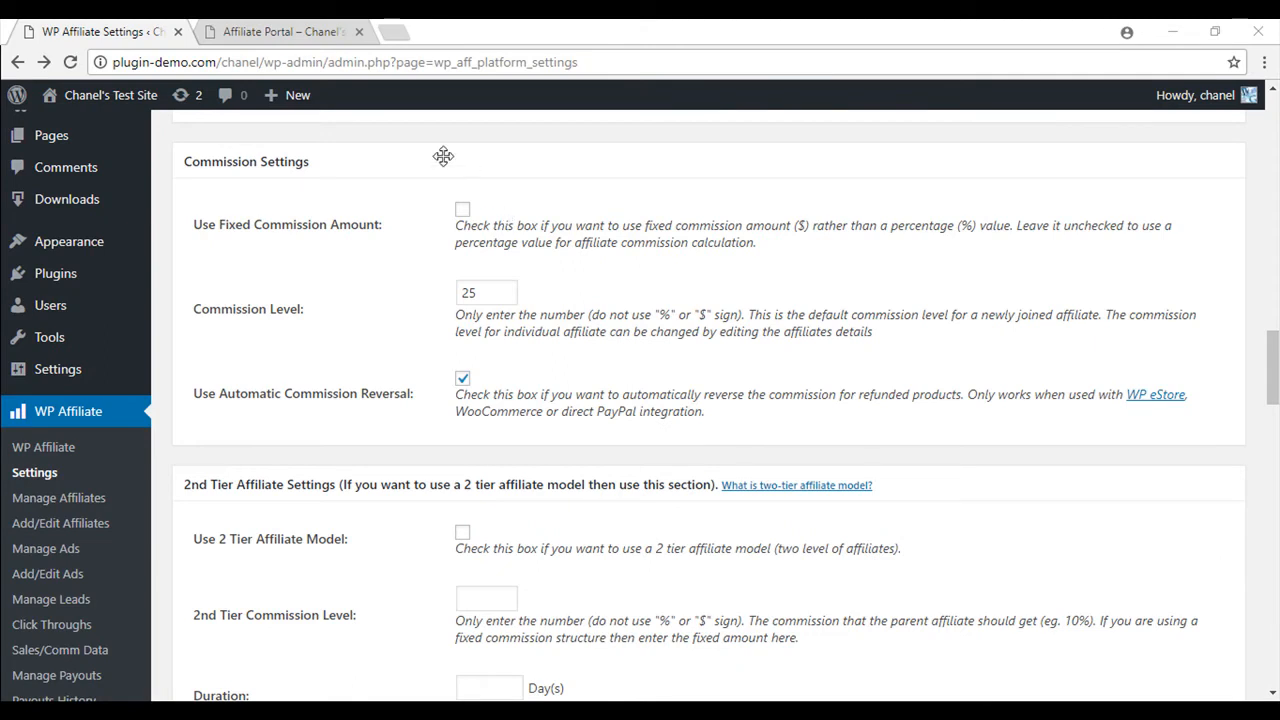
mouse_move(453, 469)
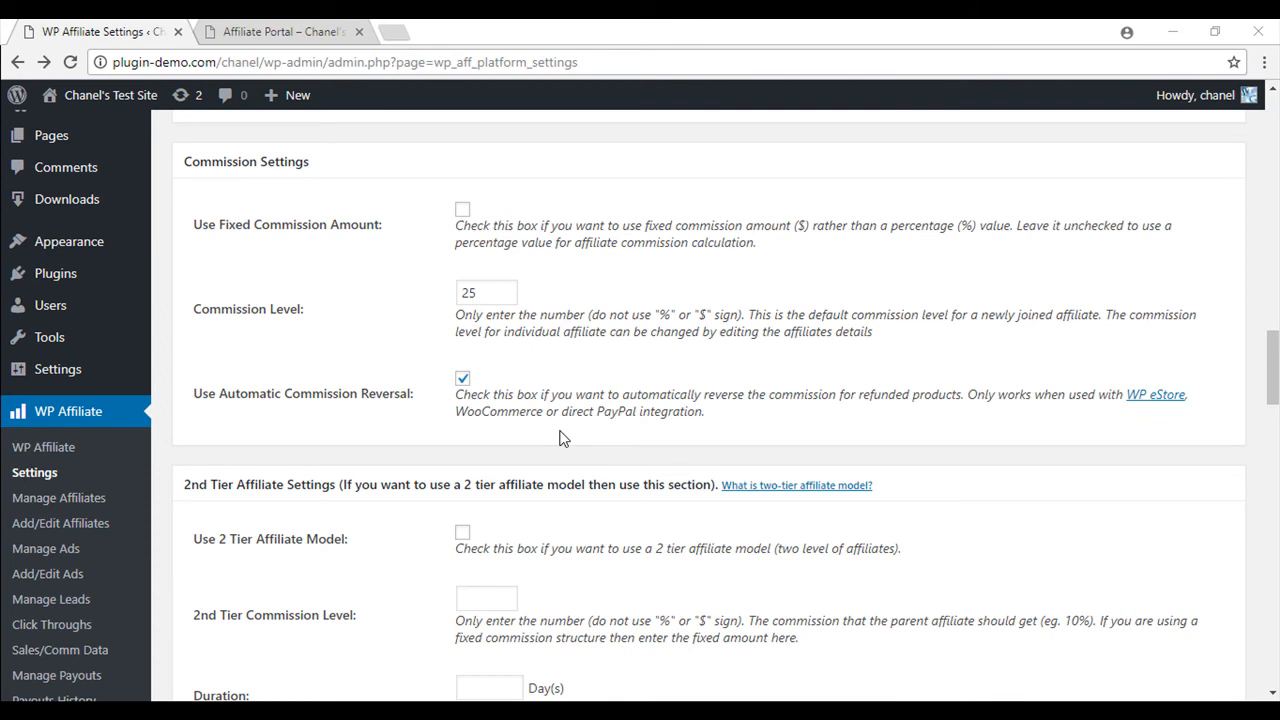
mouse_move(293, 326)
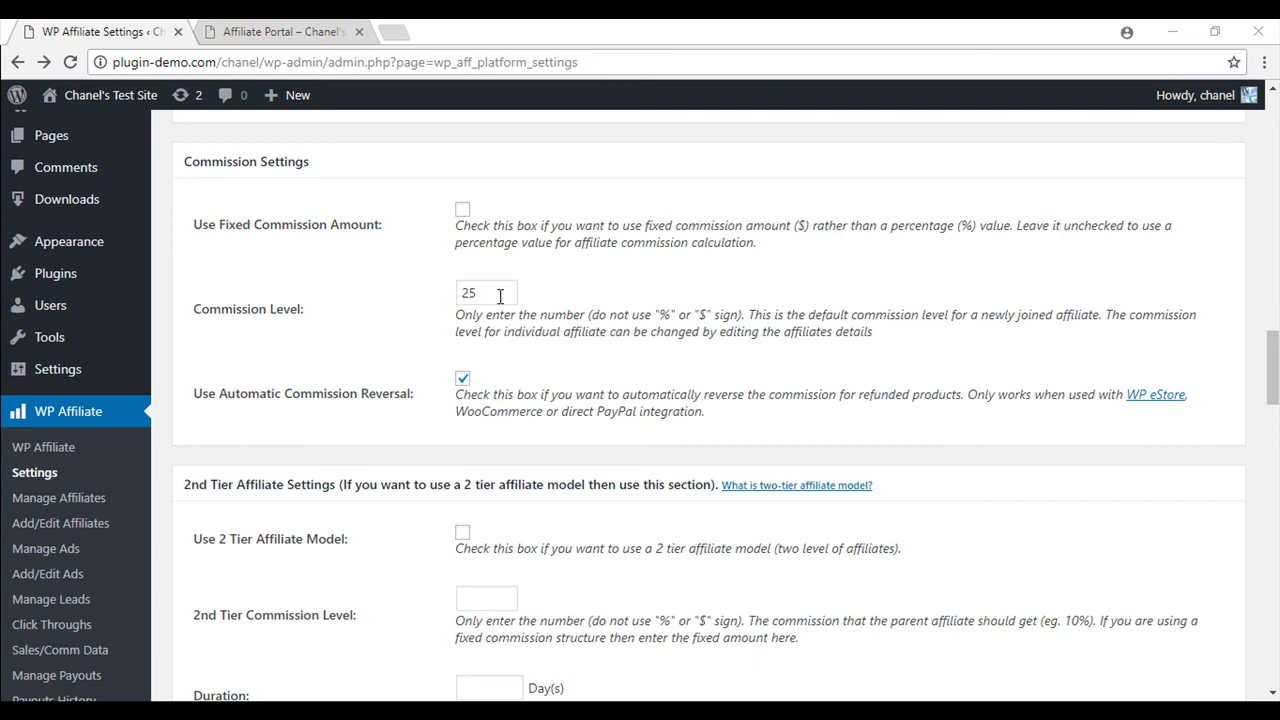
Scroll to the bottom of General Settings and save with 'Update options »'.
scroll(down, 3)
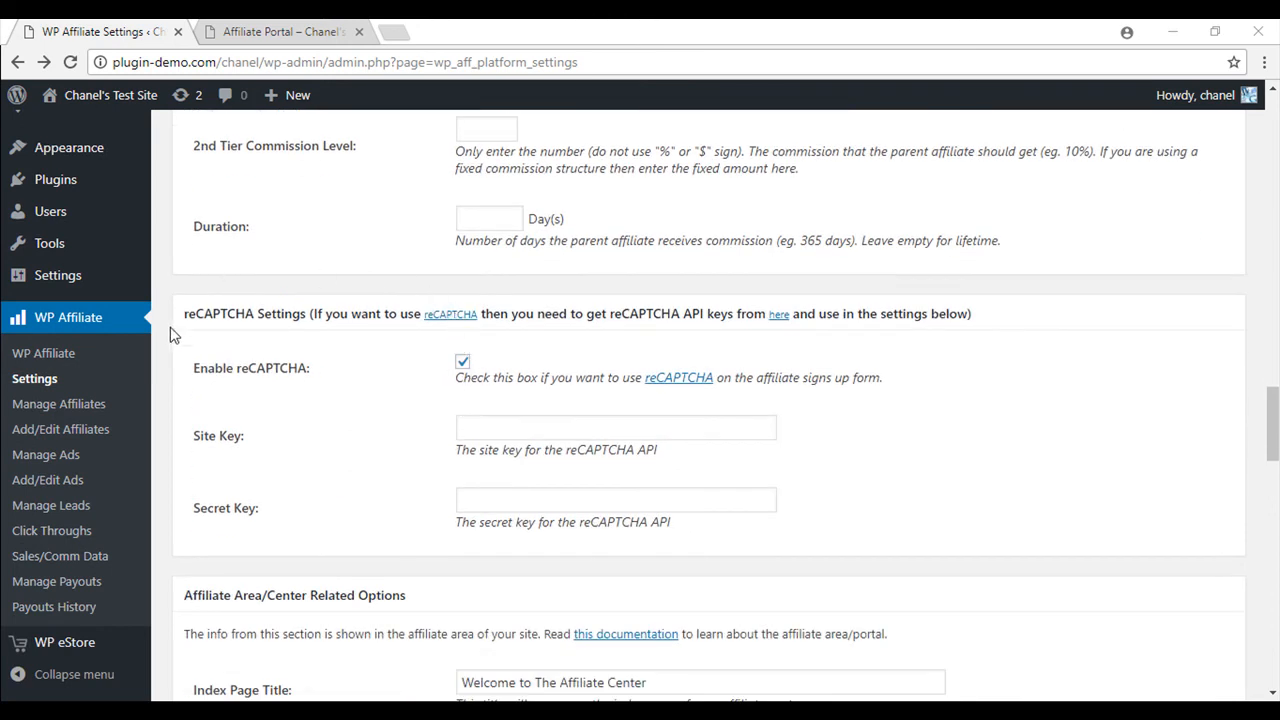
mouse_move(320, 452)
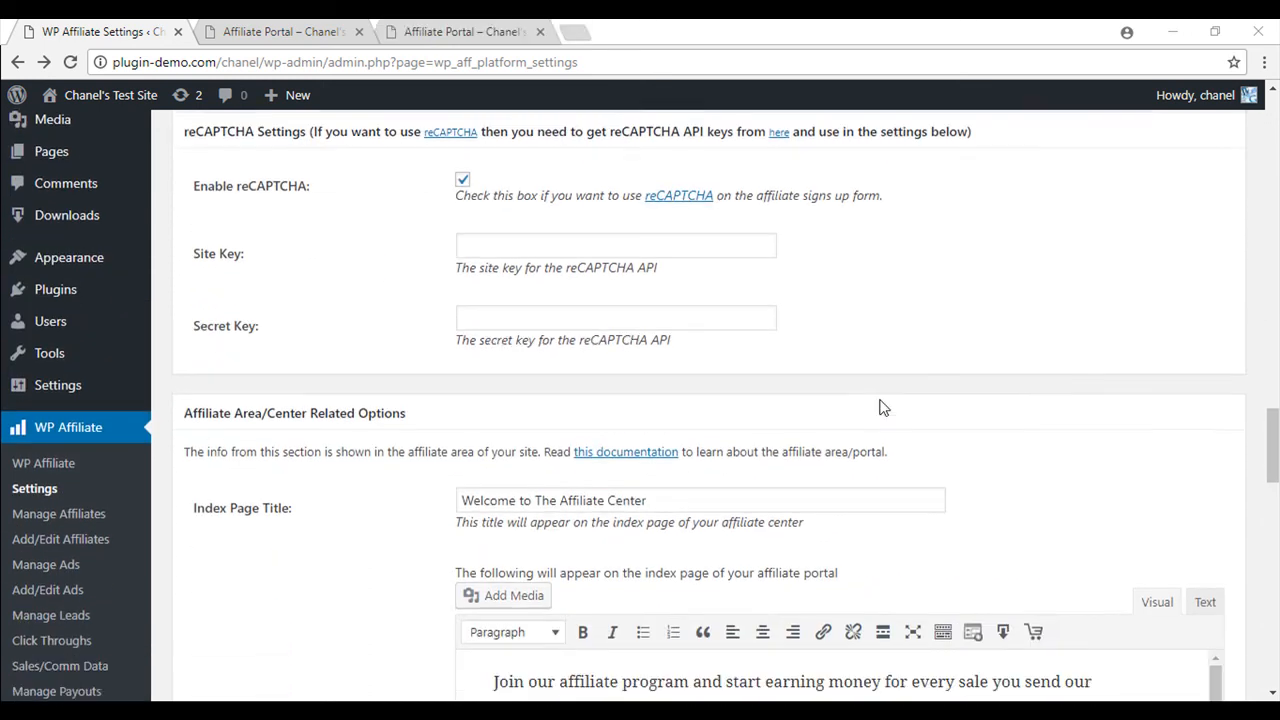
scroll(down, 3)
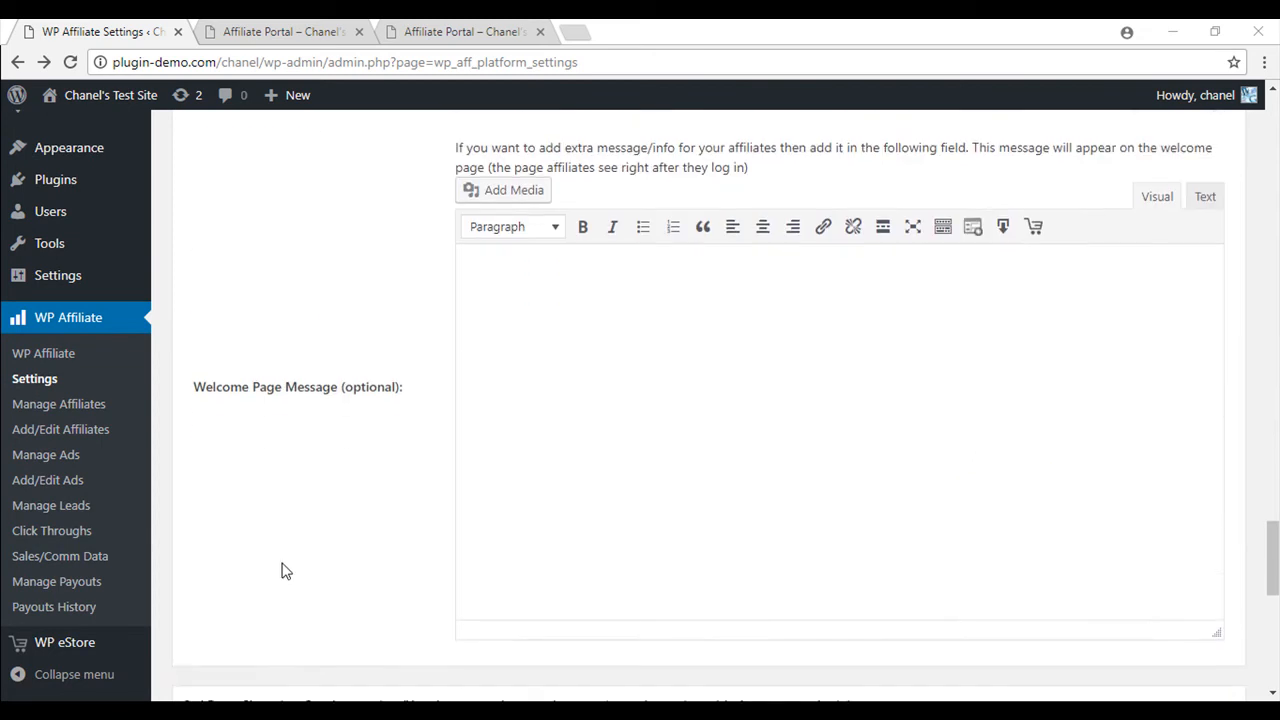
scroll(down, 3)
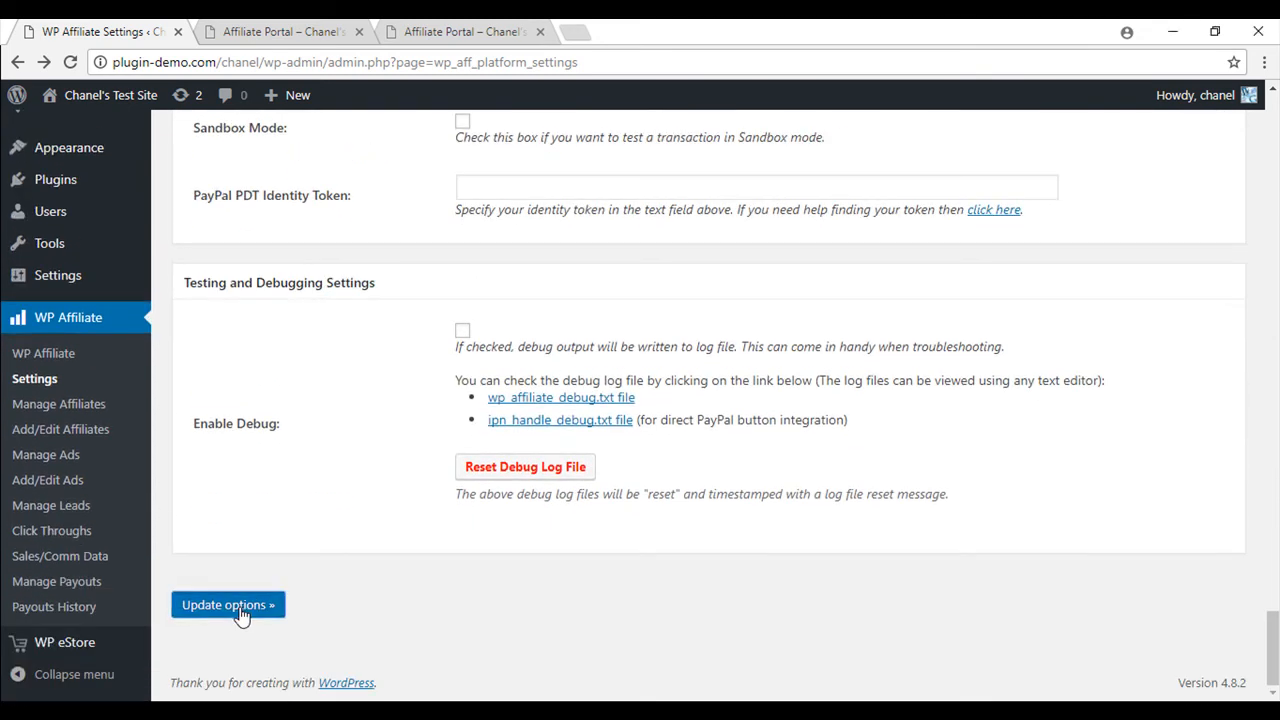
click(227, 605)
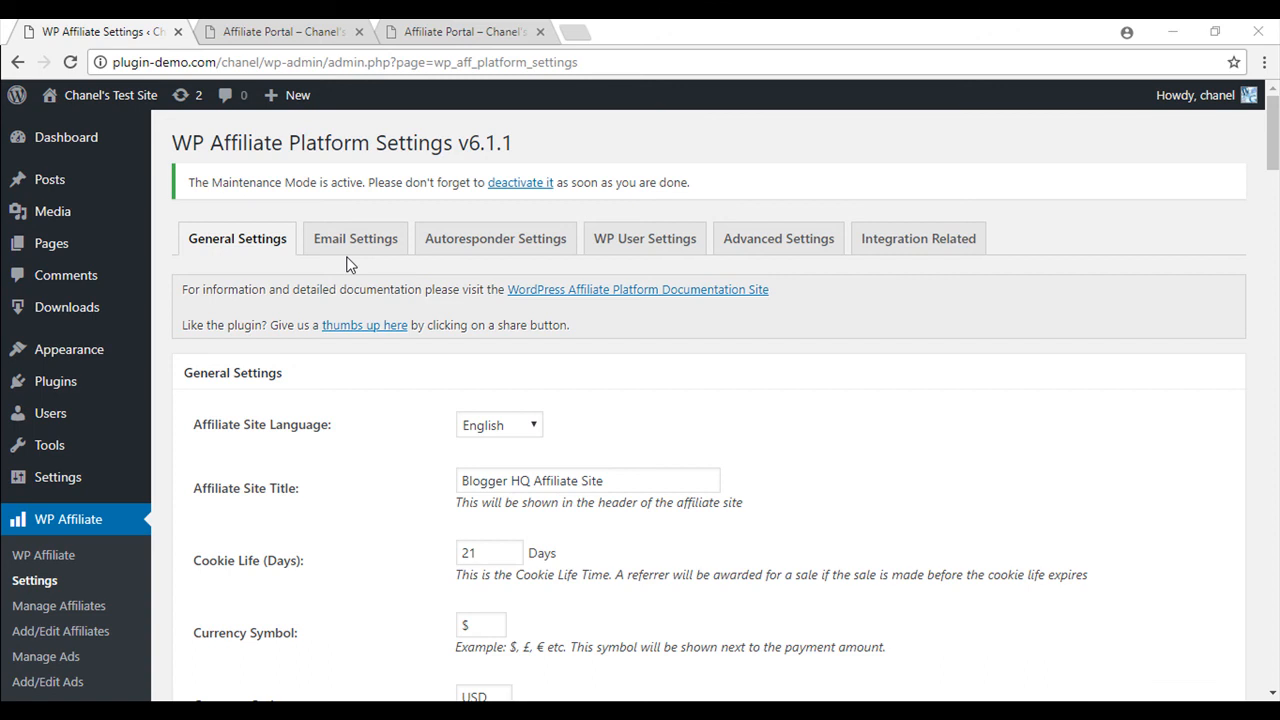
Switch to the Email Settings tab showing commission and approval notifications enabled.
click(355, 238)
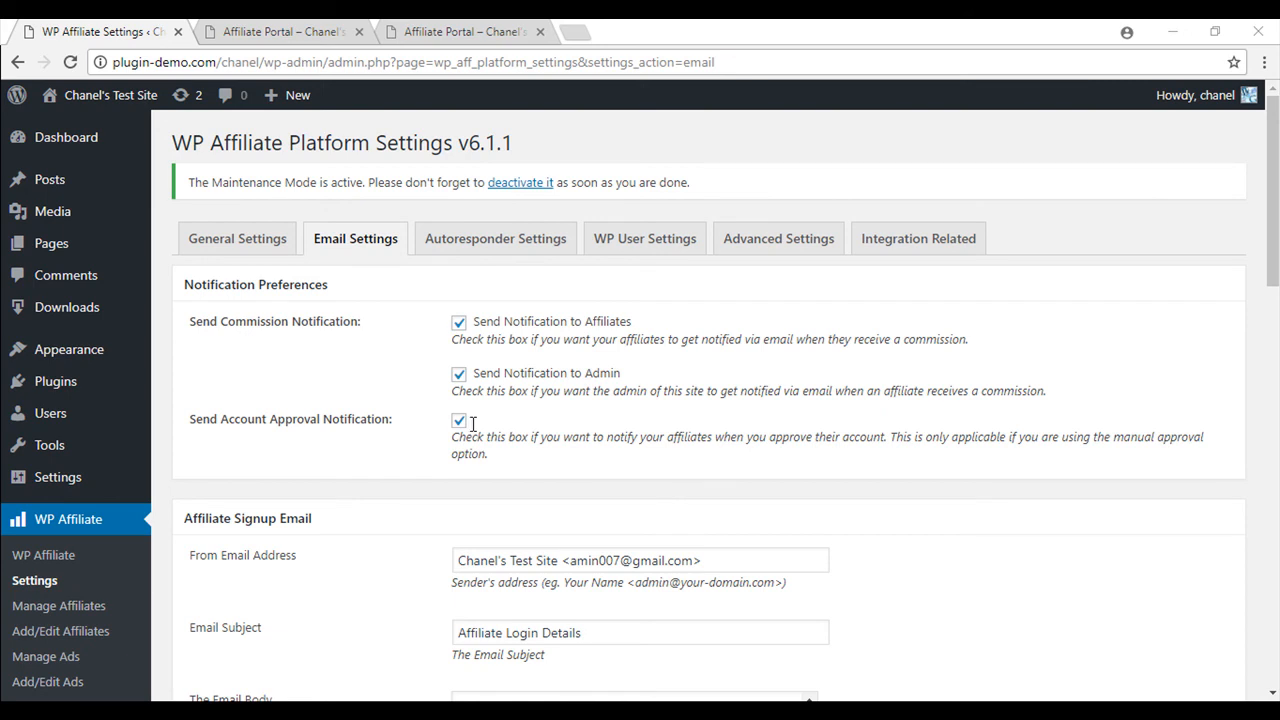
Save the email settings and return to the Affiliate Portal page with Sign Up and Log In.
scroll(down, 3)
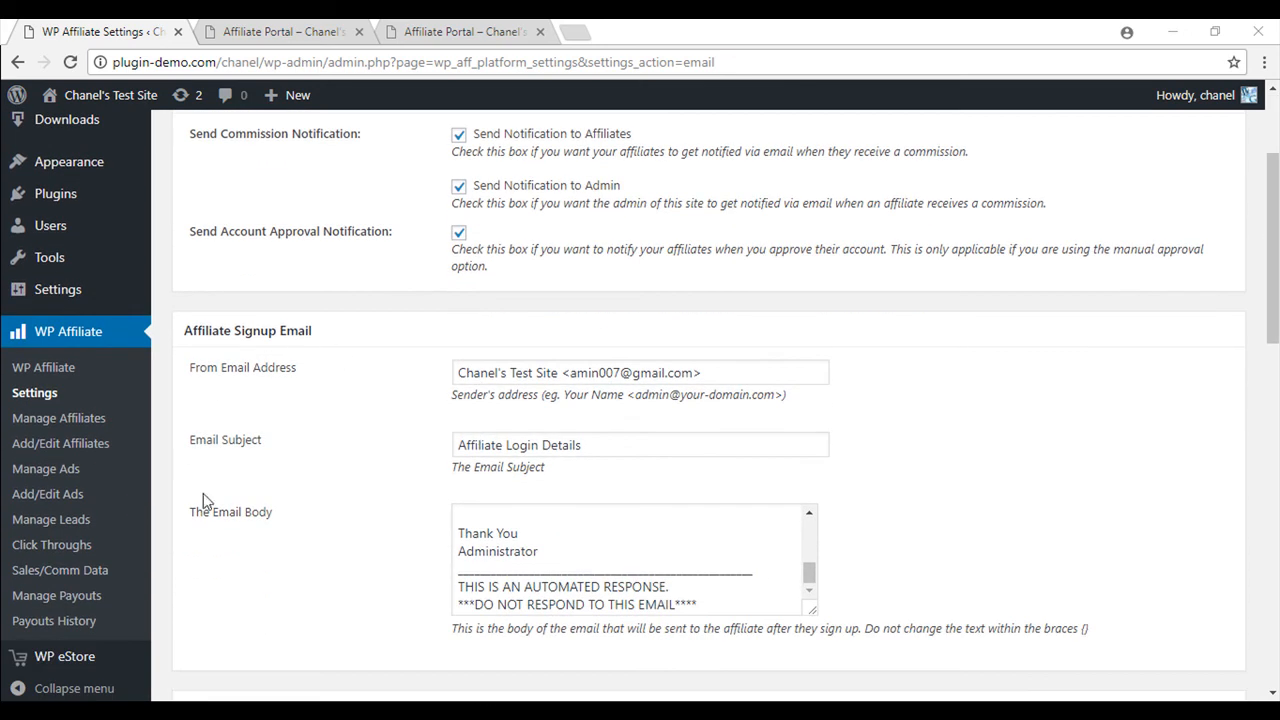
mouse_move(448, 582)
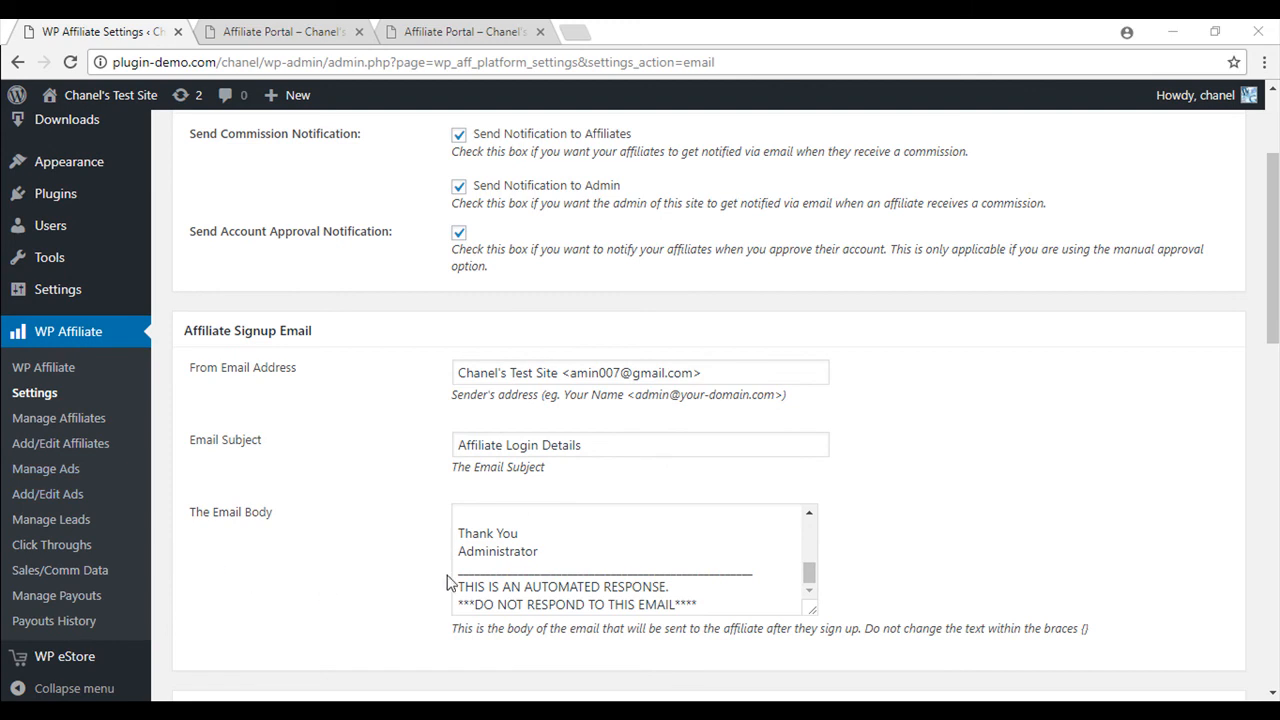
scroll(down, 3)
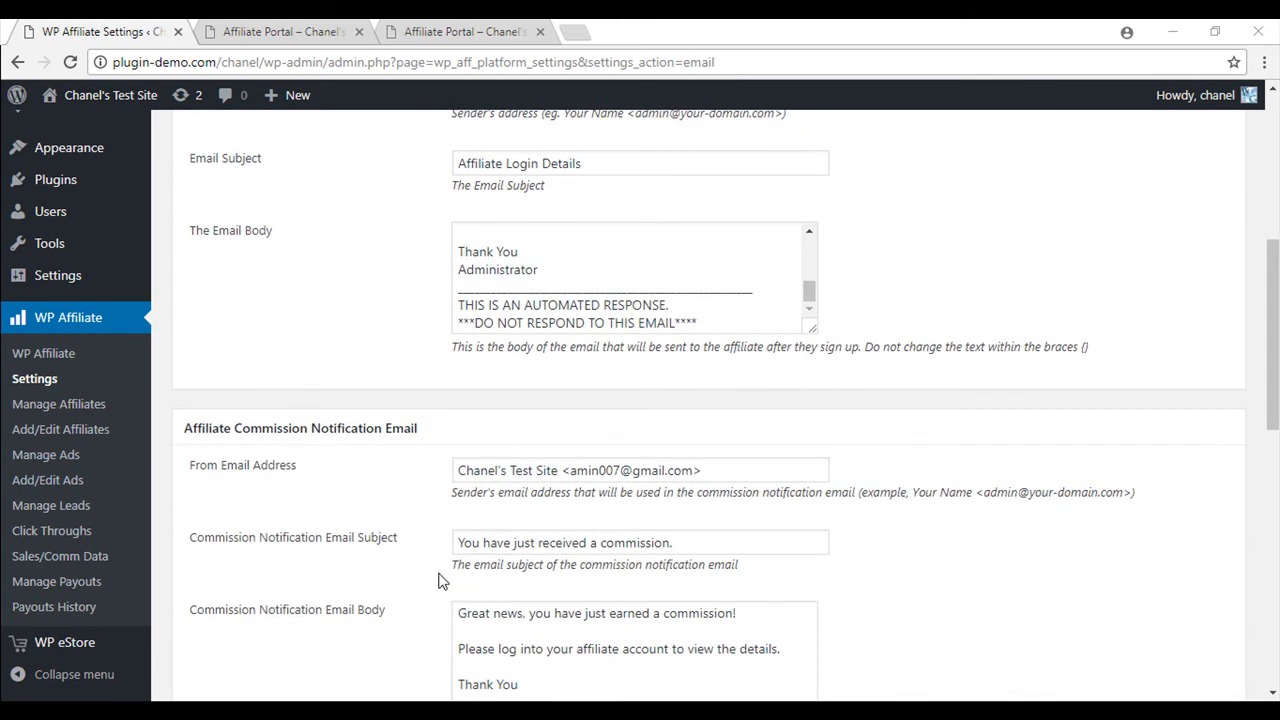
scroll(down, 3)
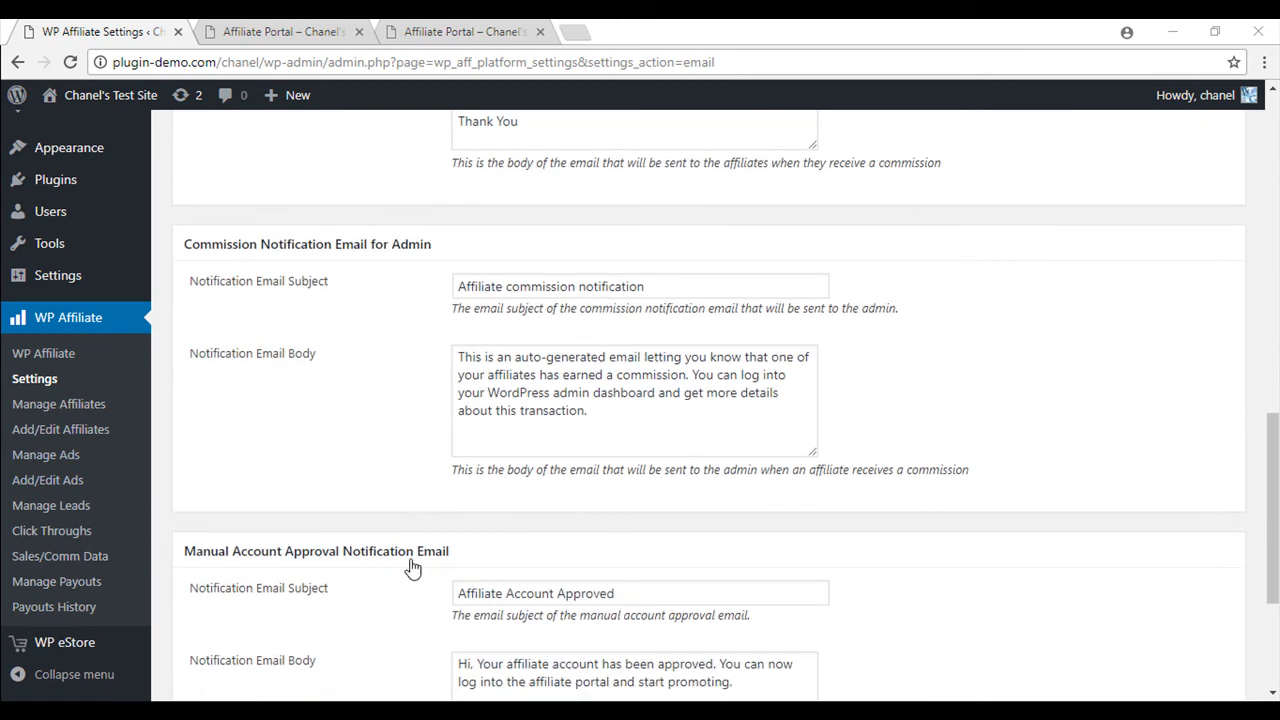
scroll(down, 3)
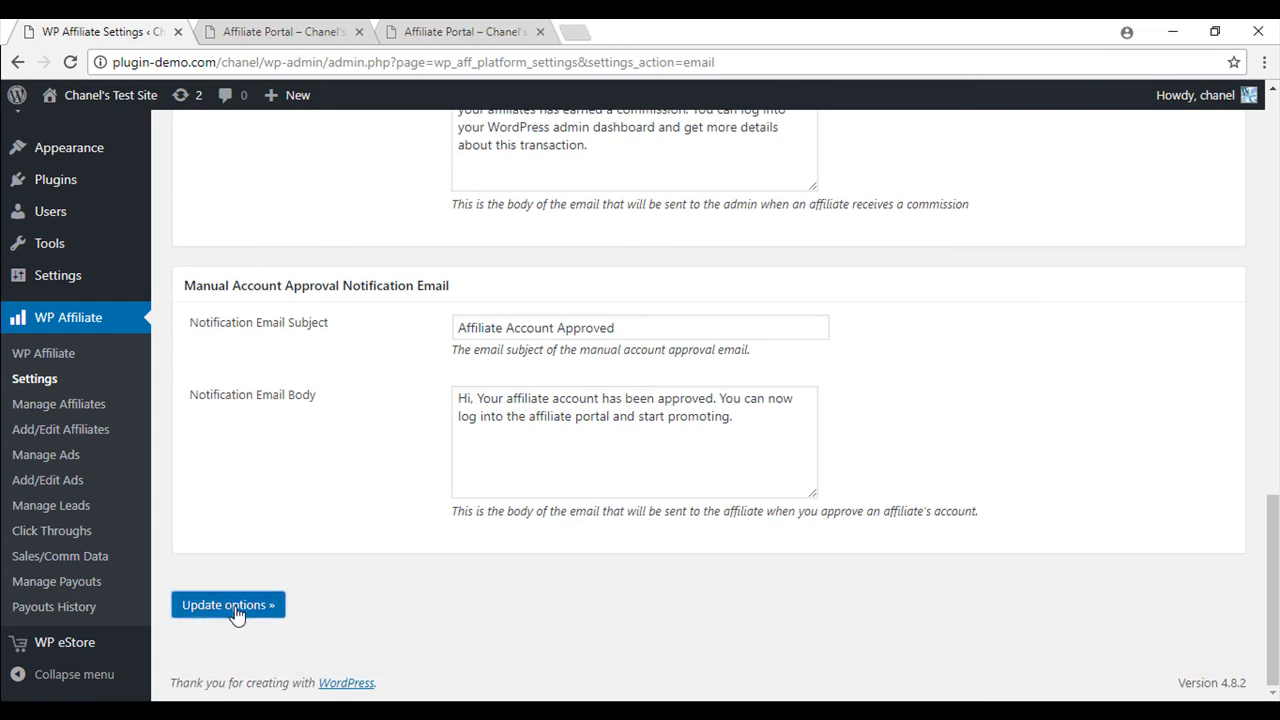
click(228, 604)
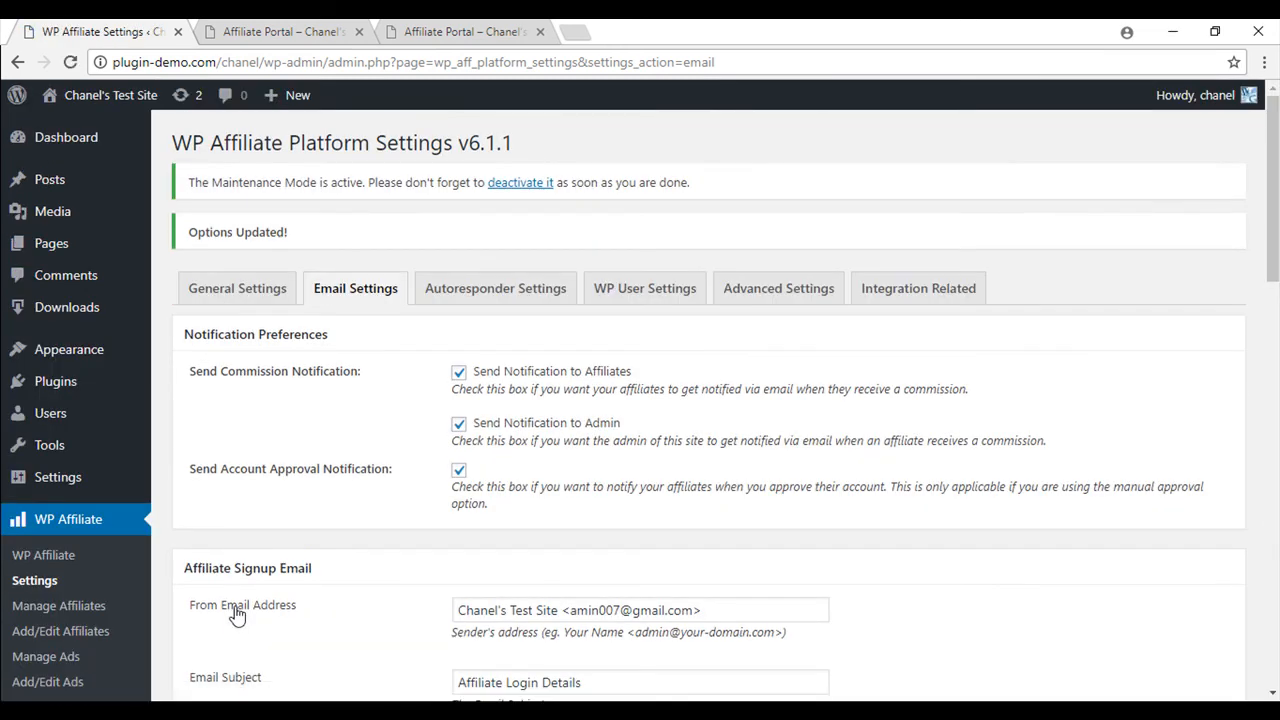
click(280, 31)
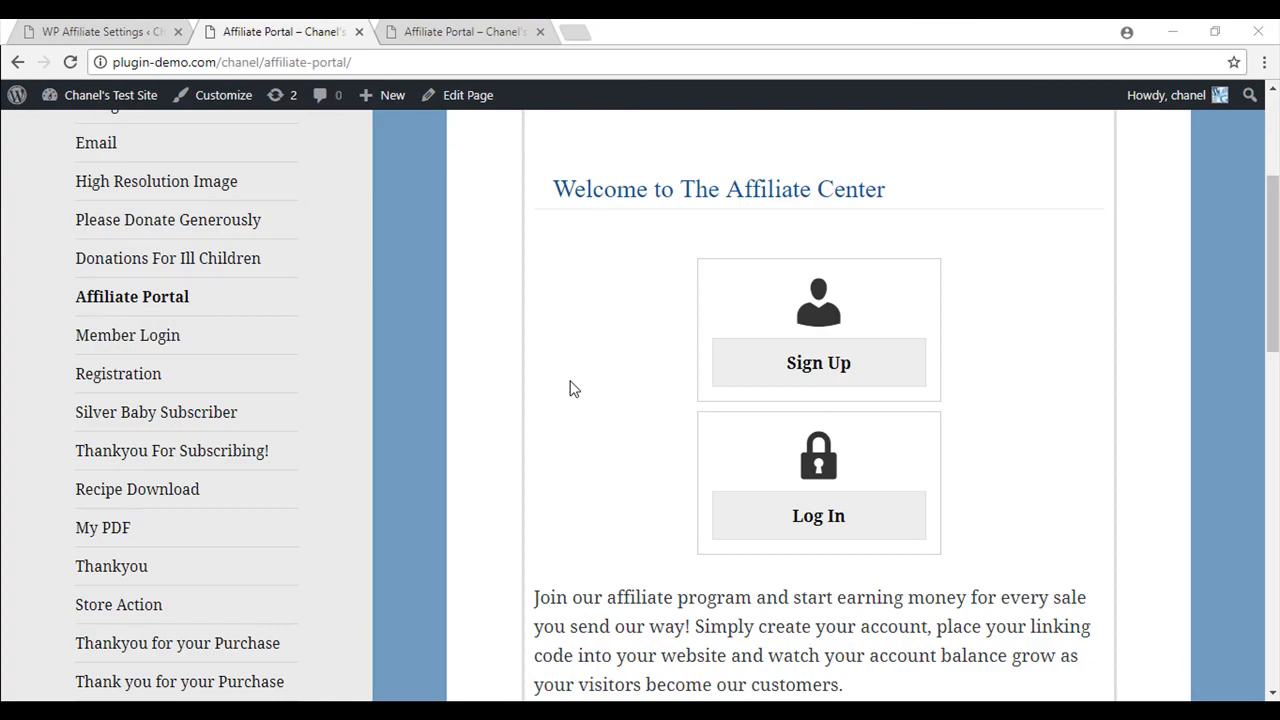